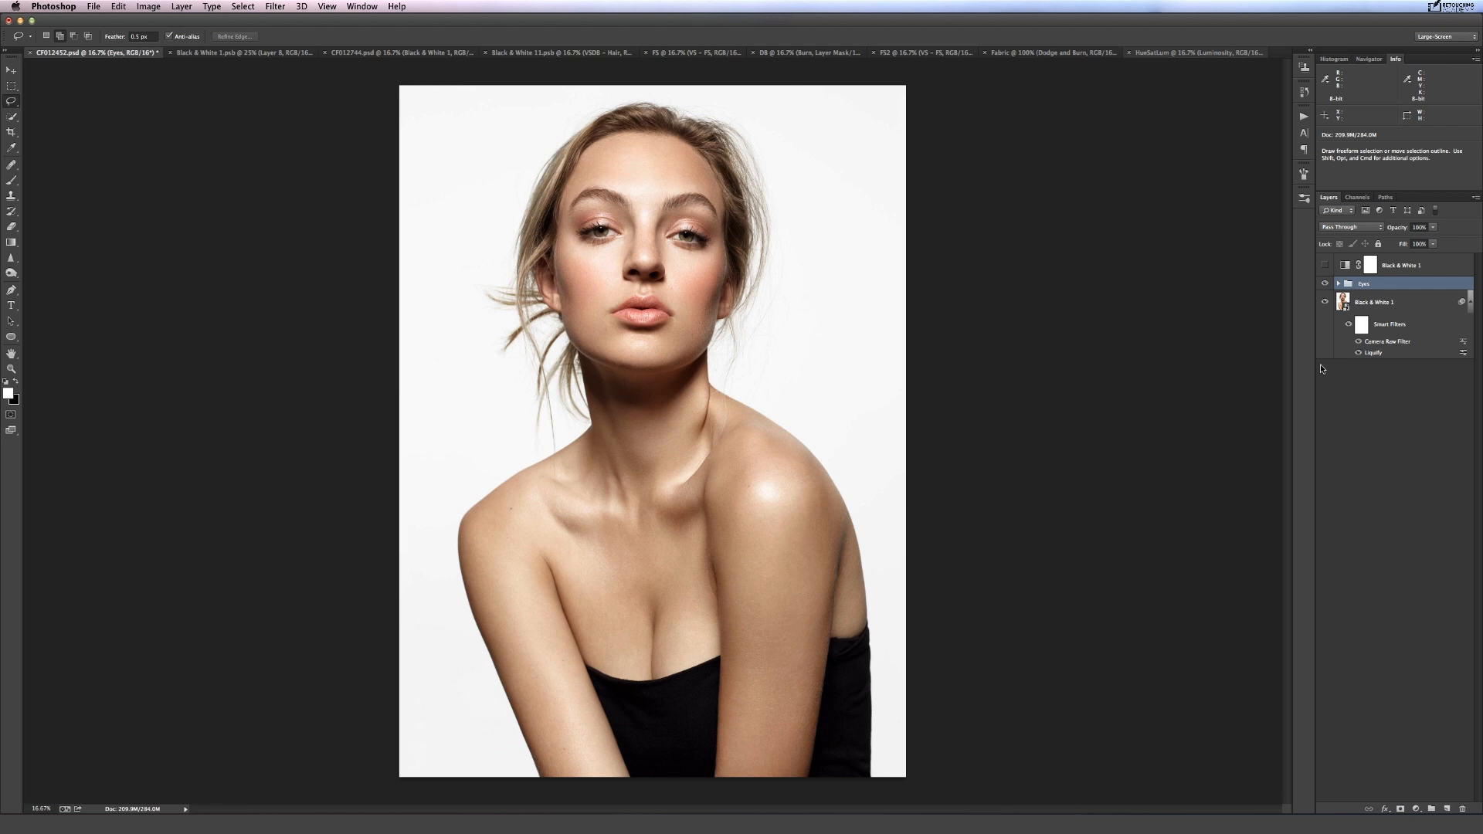
# Sample the model's cheek skin tone (#d1a590, H 19, S 31, B 82) as the foreground colour.
pyautogui.click(10, 393)
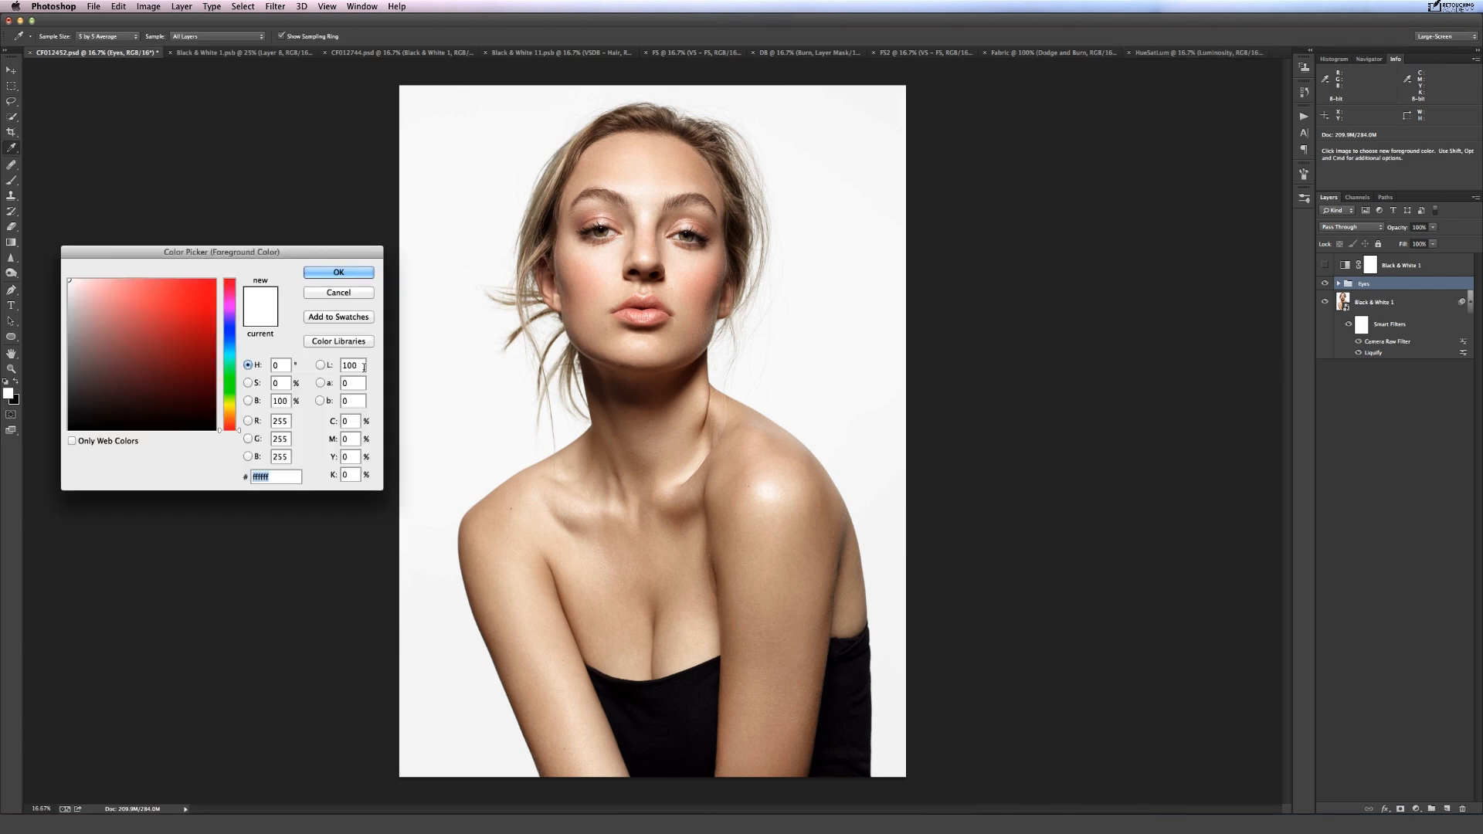
pyautogui.click(210, 352)
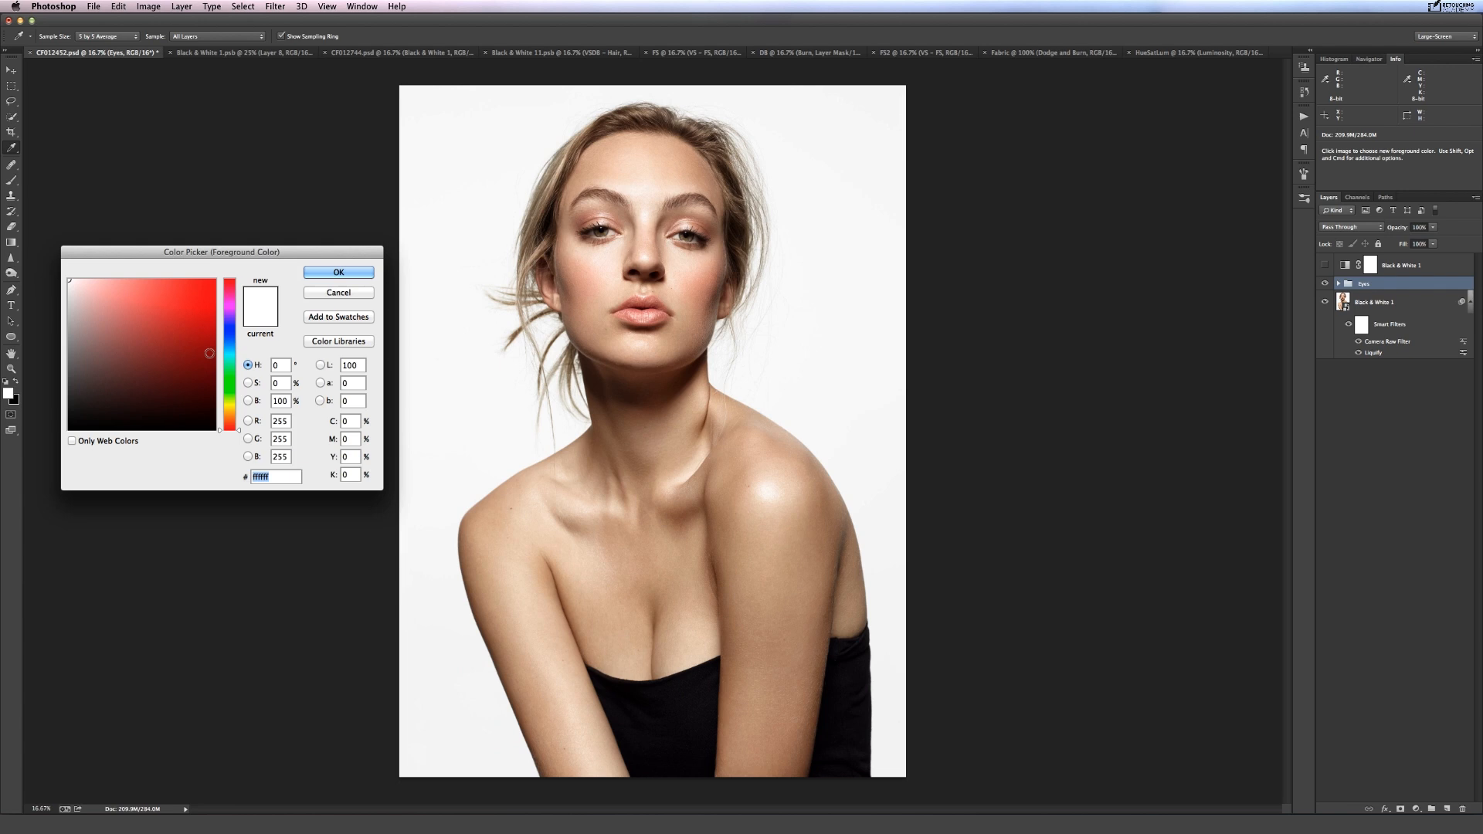
pyautogui.click(586, 282)
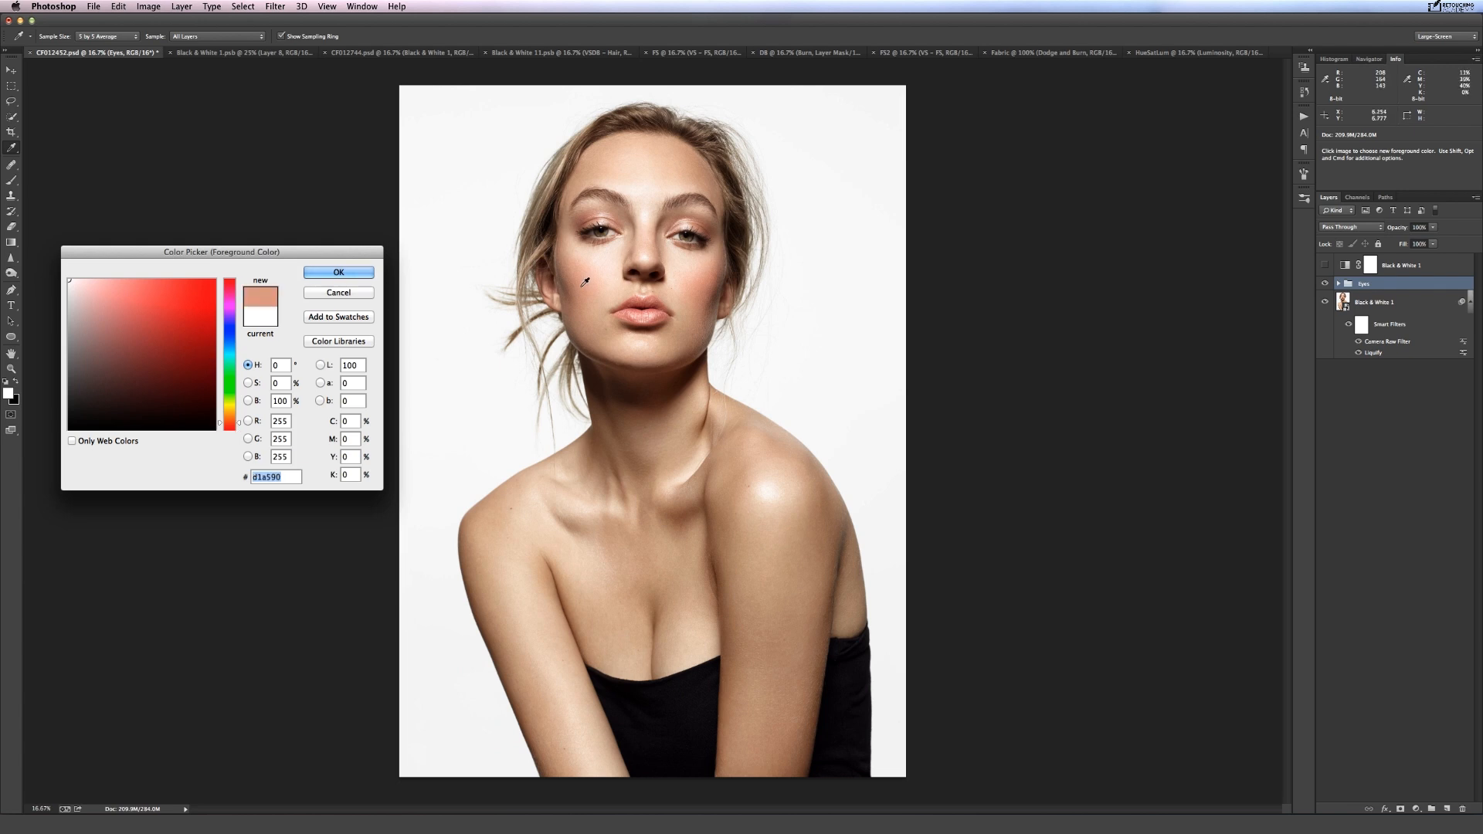
pyautogui.click(114, 306)
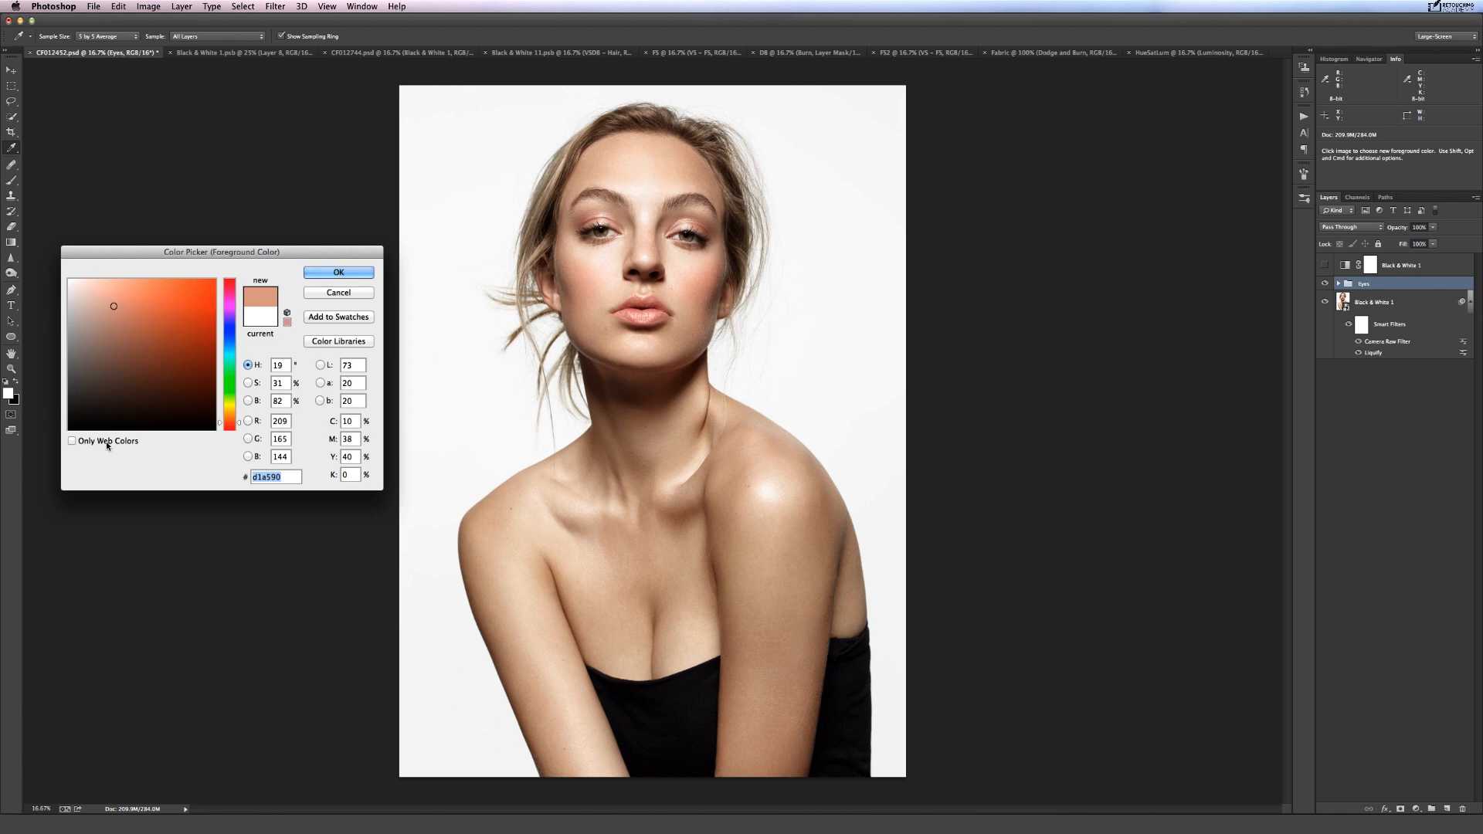
pyautogui.click(83, 282)
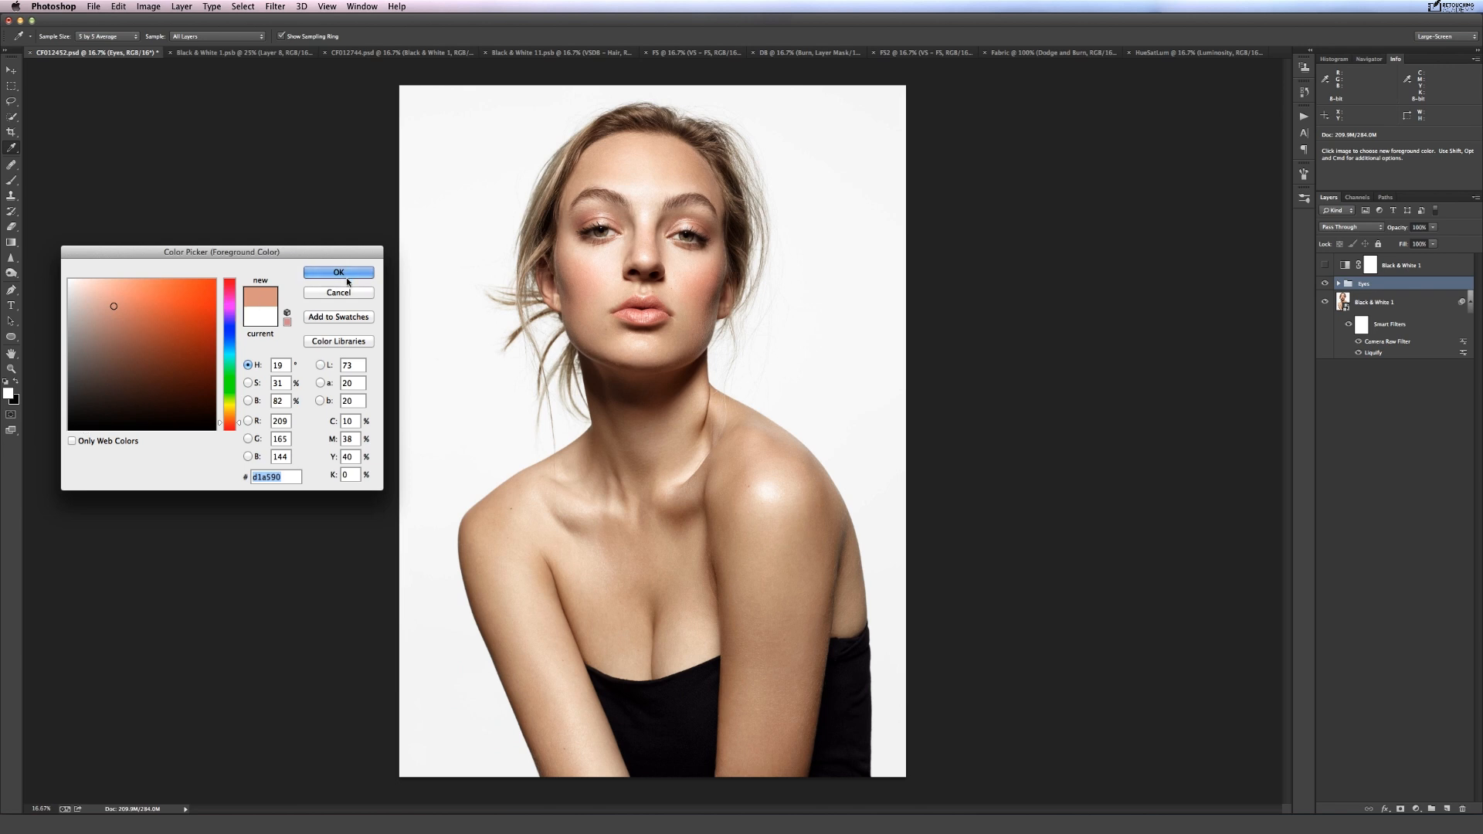
# Confirm the skin colour, switch to HueSatLum, and toggle Layer 8 copy 2's visibility.
pyautogui.click(338, 273)
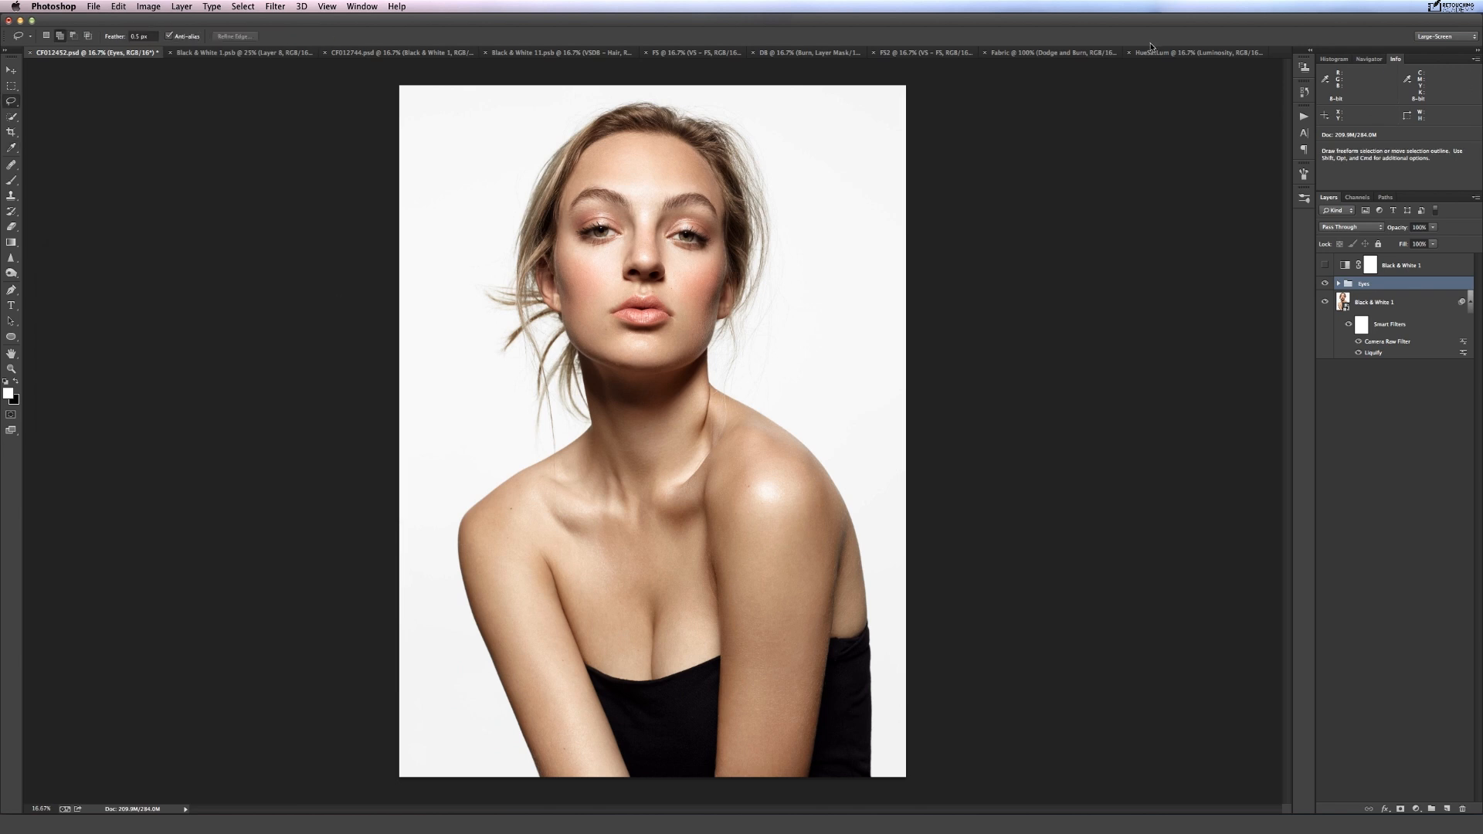
pyautogui.click(1194, 51)
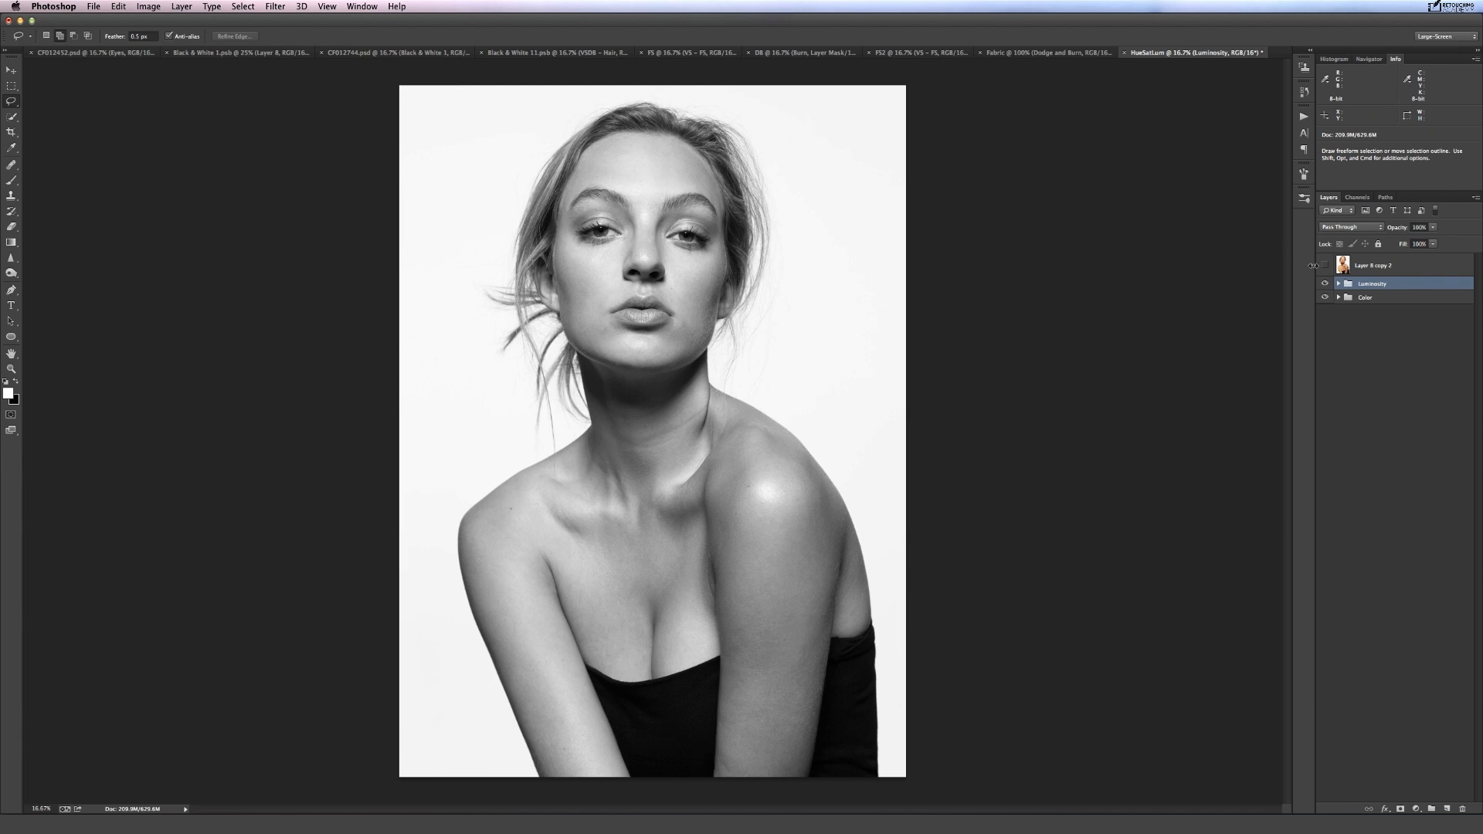
pyautogui.click(1325, 266)
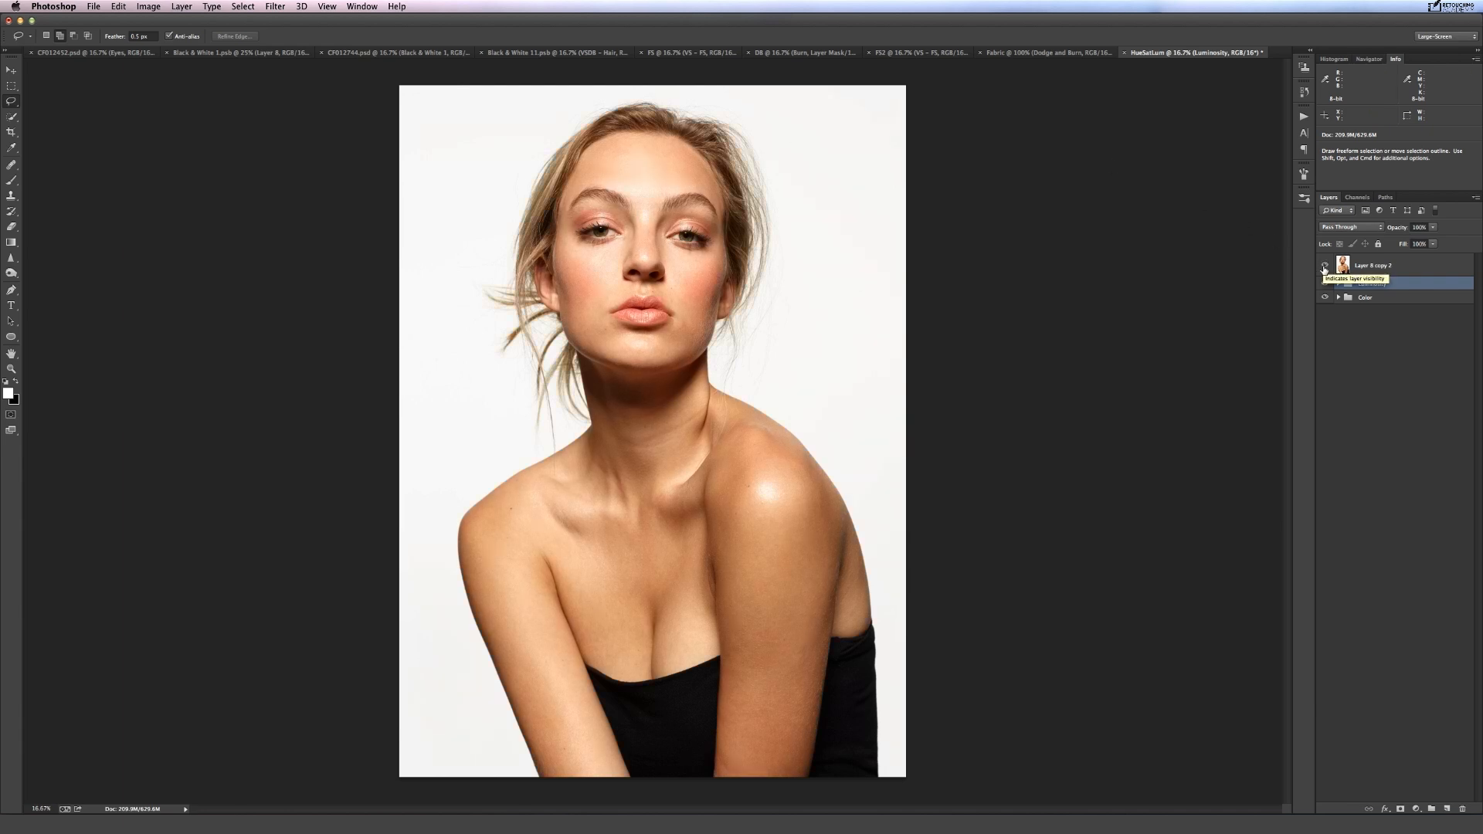
pyautogui.click(1324, 266)
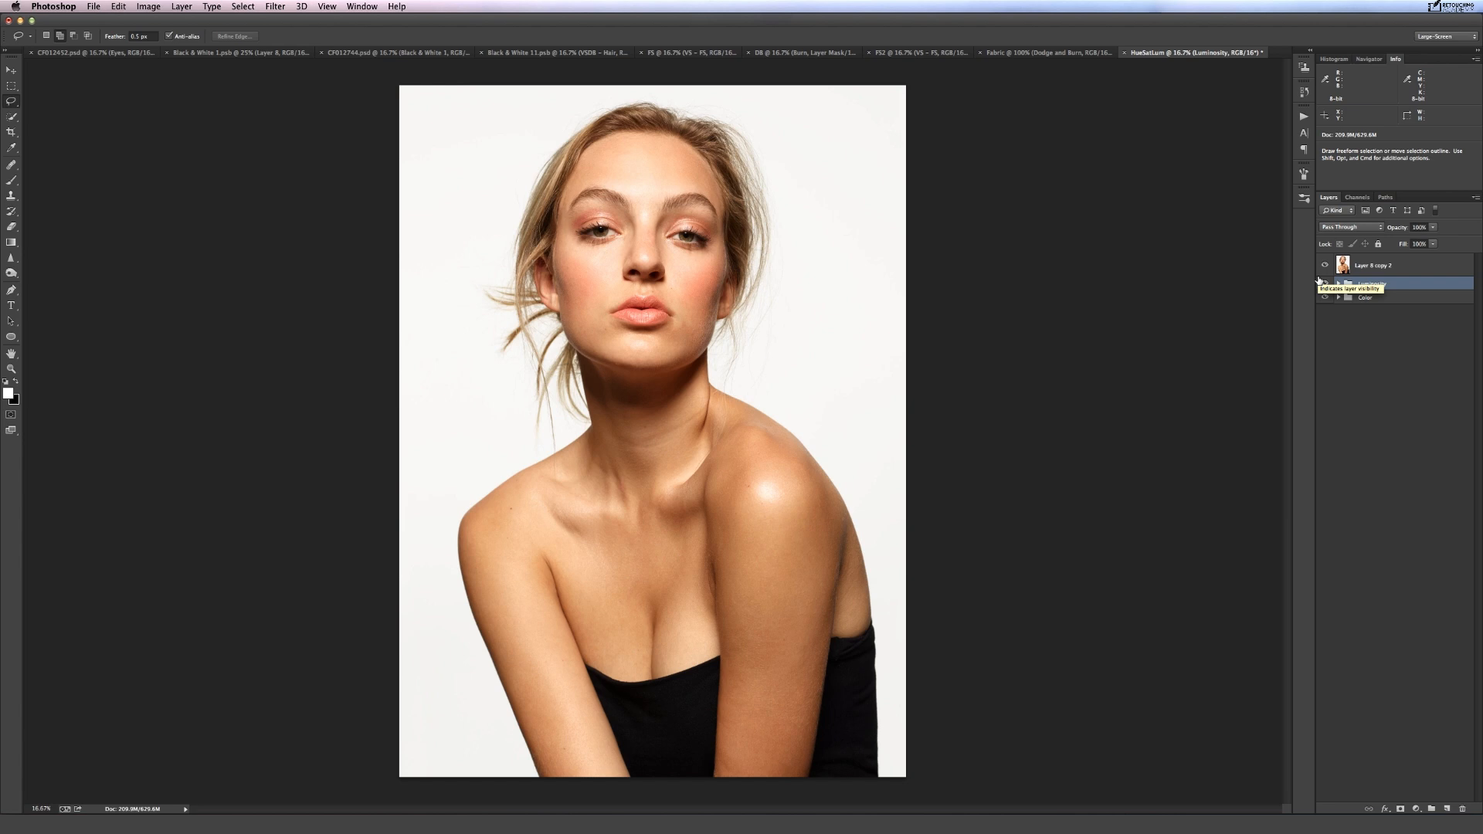
pyautogui.click(1372, 283)
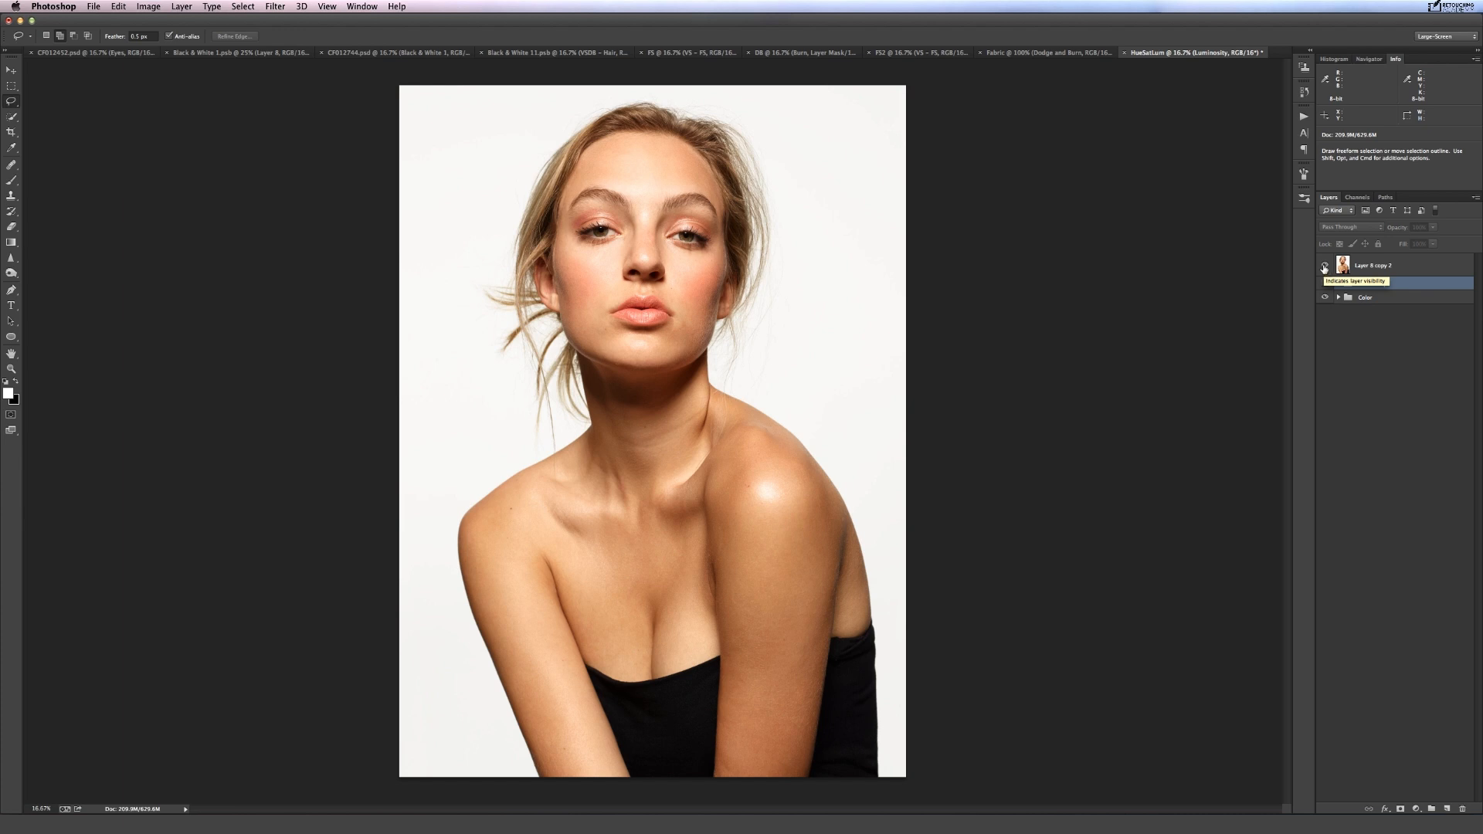
pyautogui.click(1324, 284)
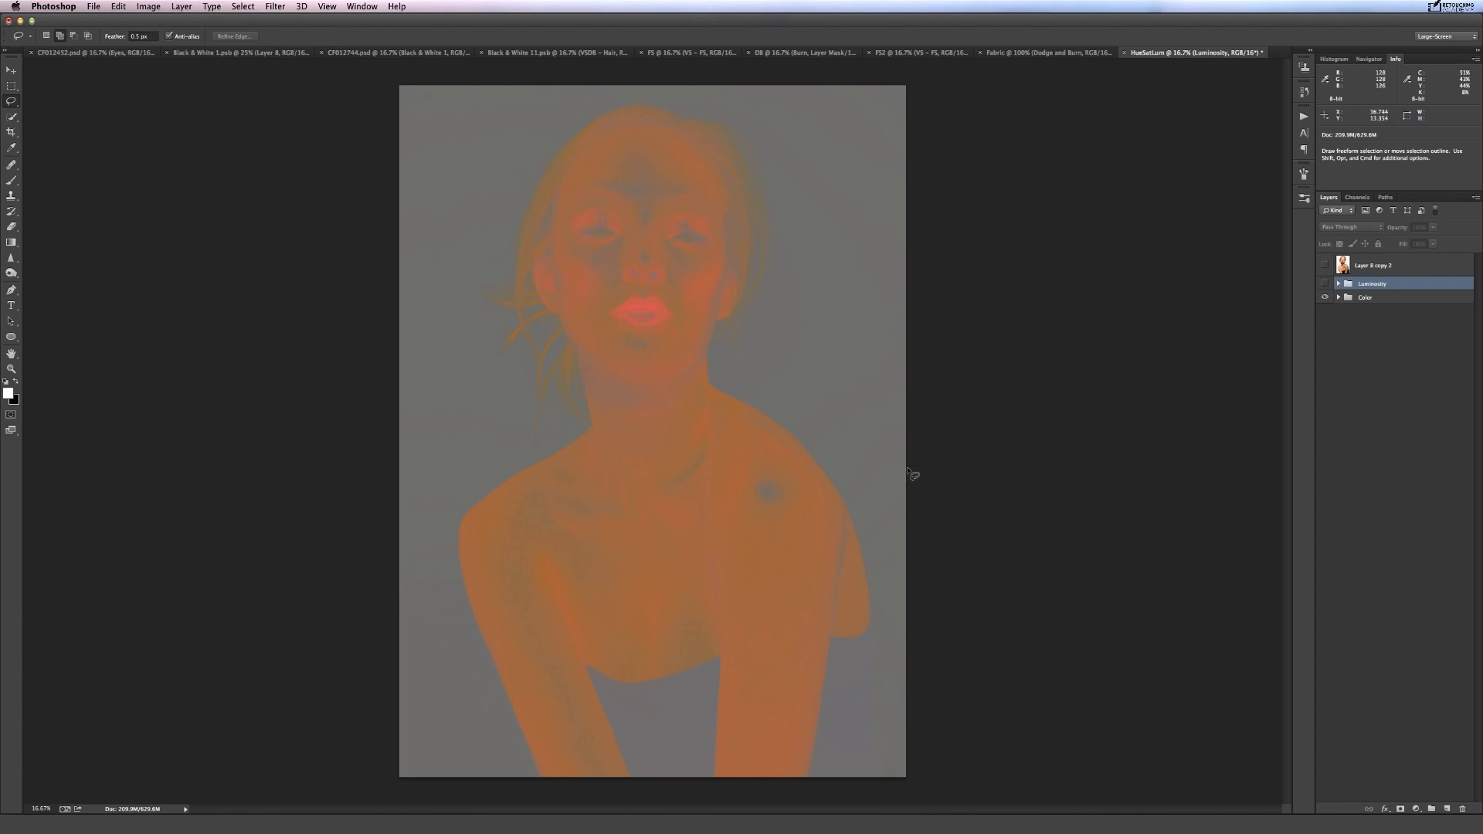
pyautogui.moveTo(827, 511)
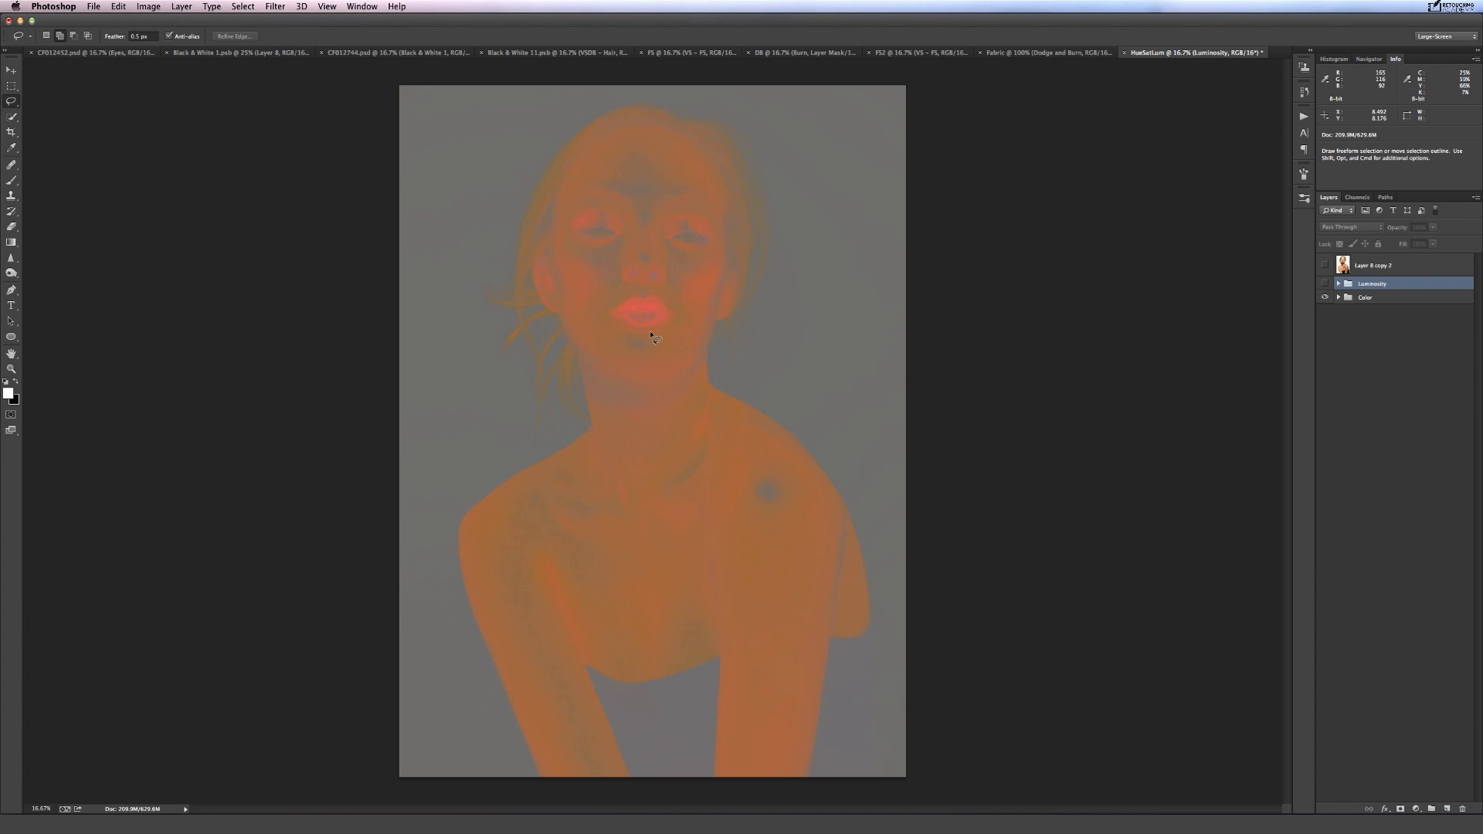
pyautogui.moveTo(726, 383)
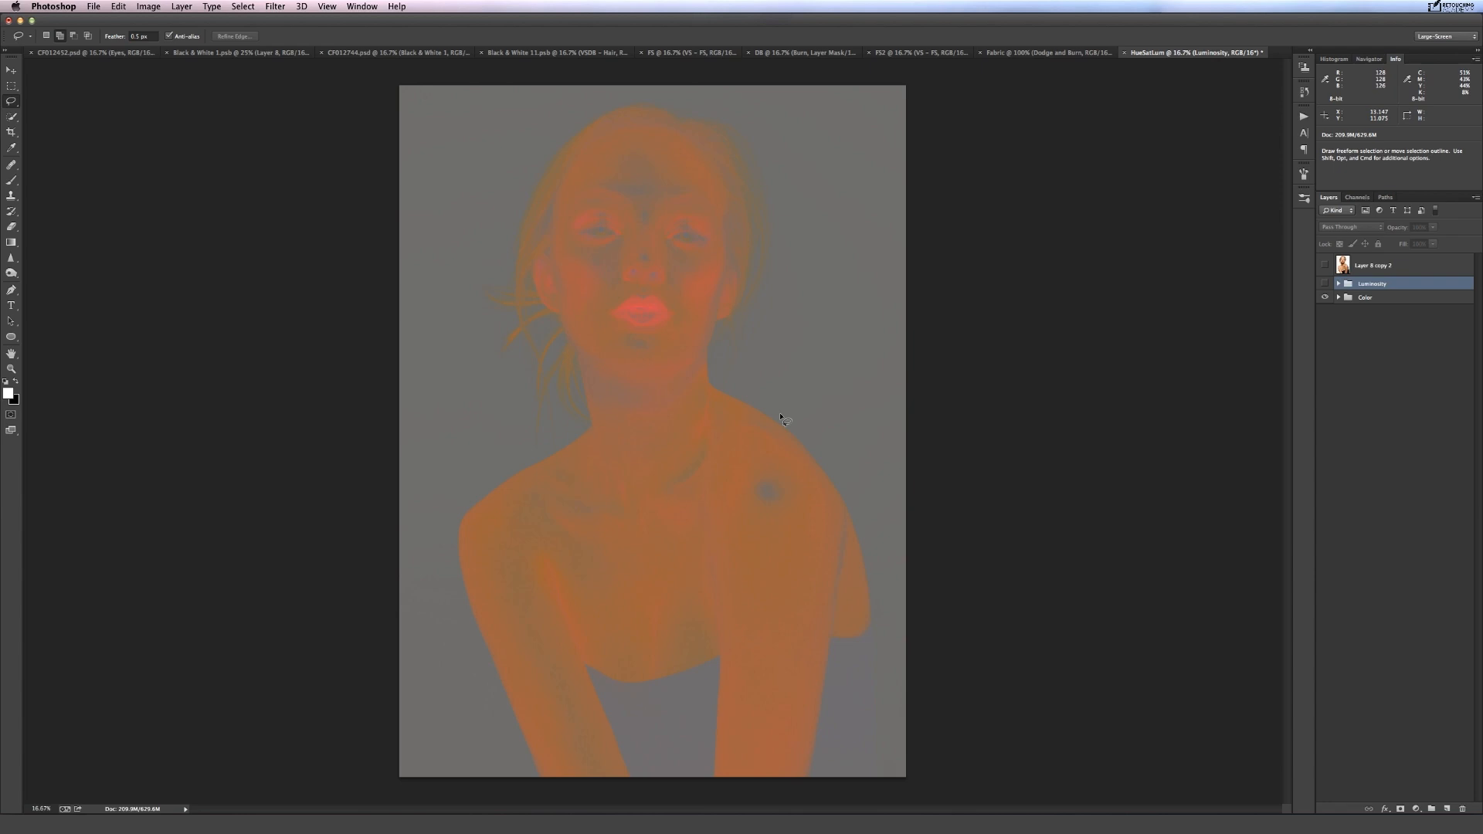
pyautogui.moveTo(679, 250)
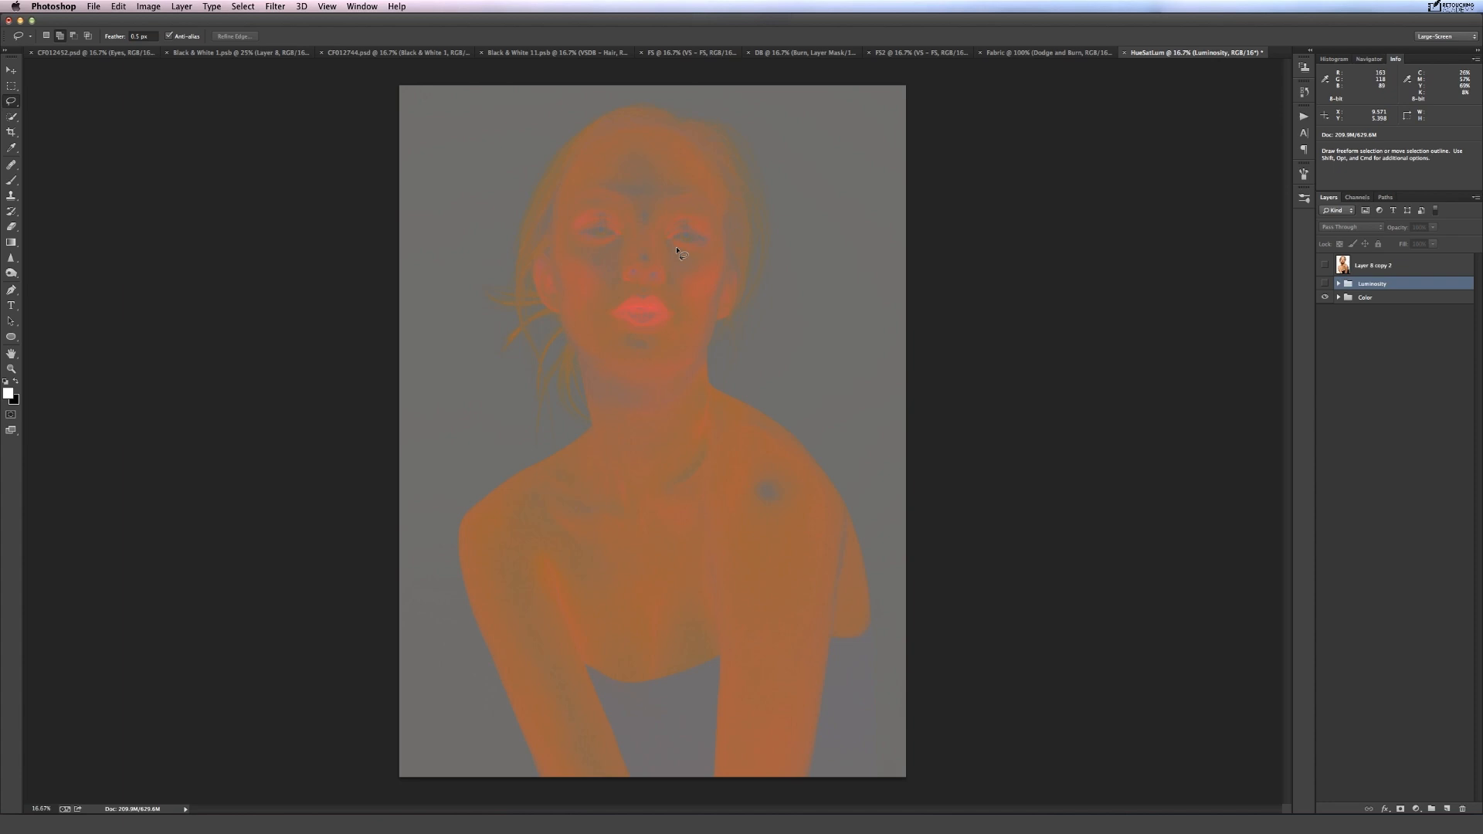
pyautogui.moveTo(651, 151)
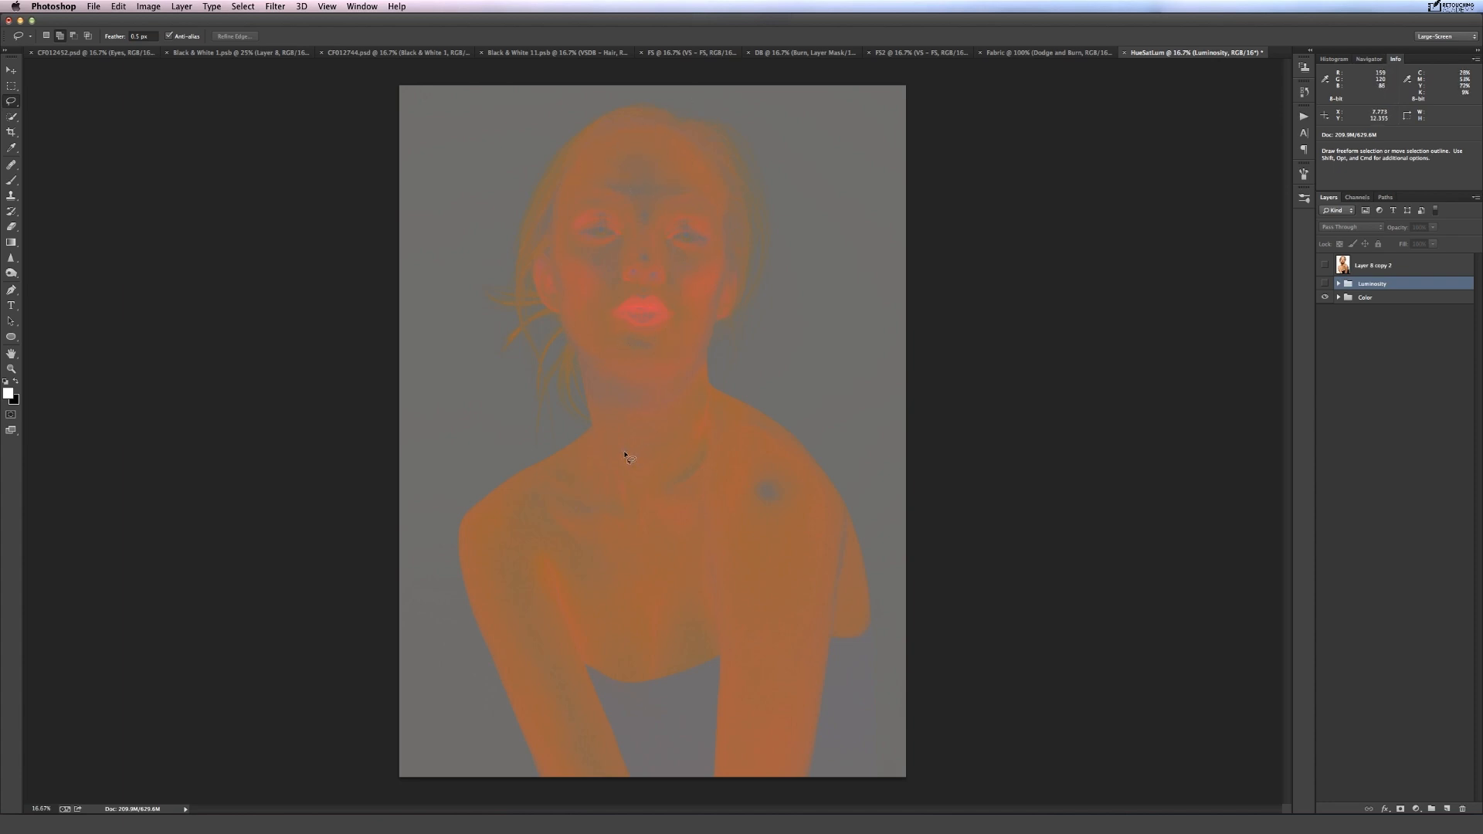
pyautogui.moveTo(697, 157)
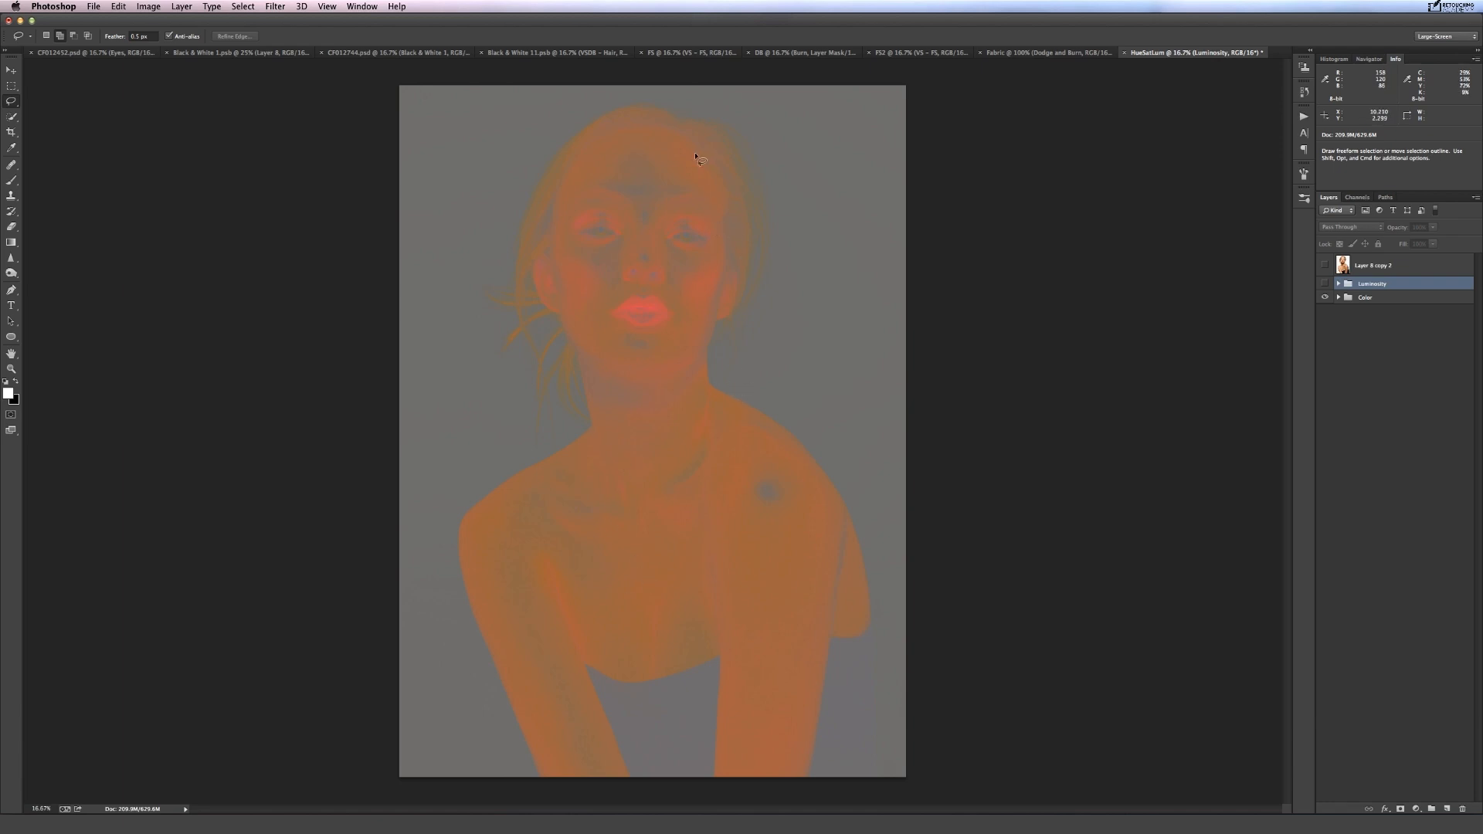
pyautogui.moveTo(603, 343)
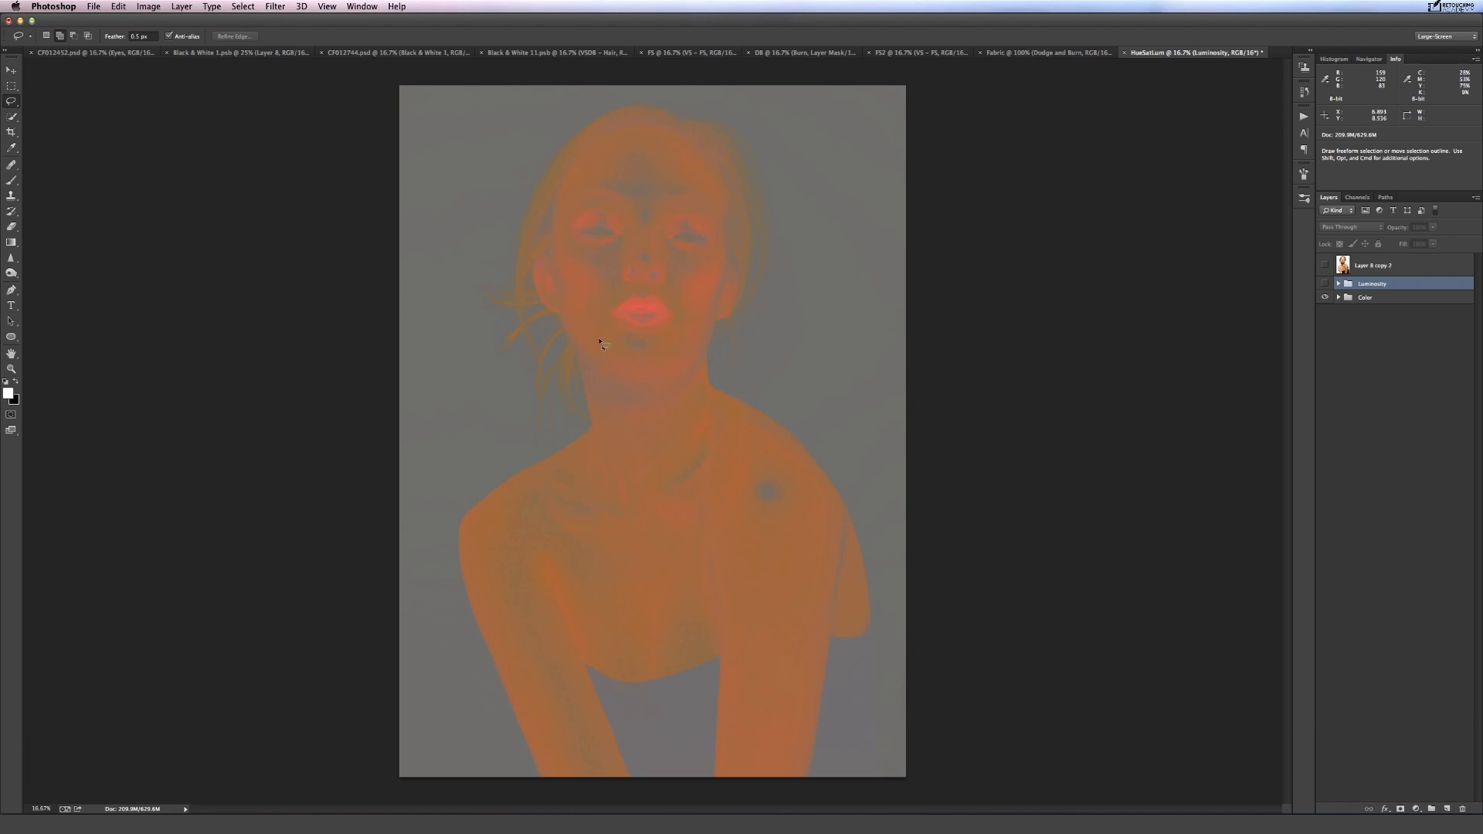
pyautogui.moveTo(699, 389)
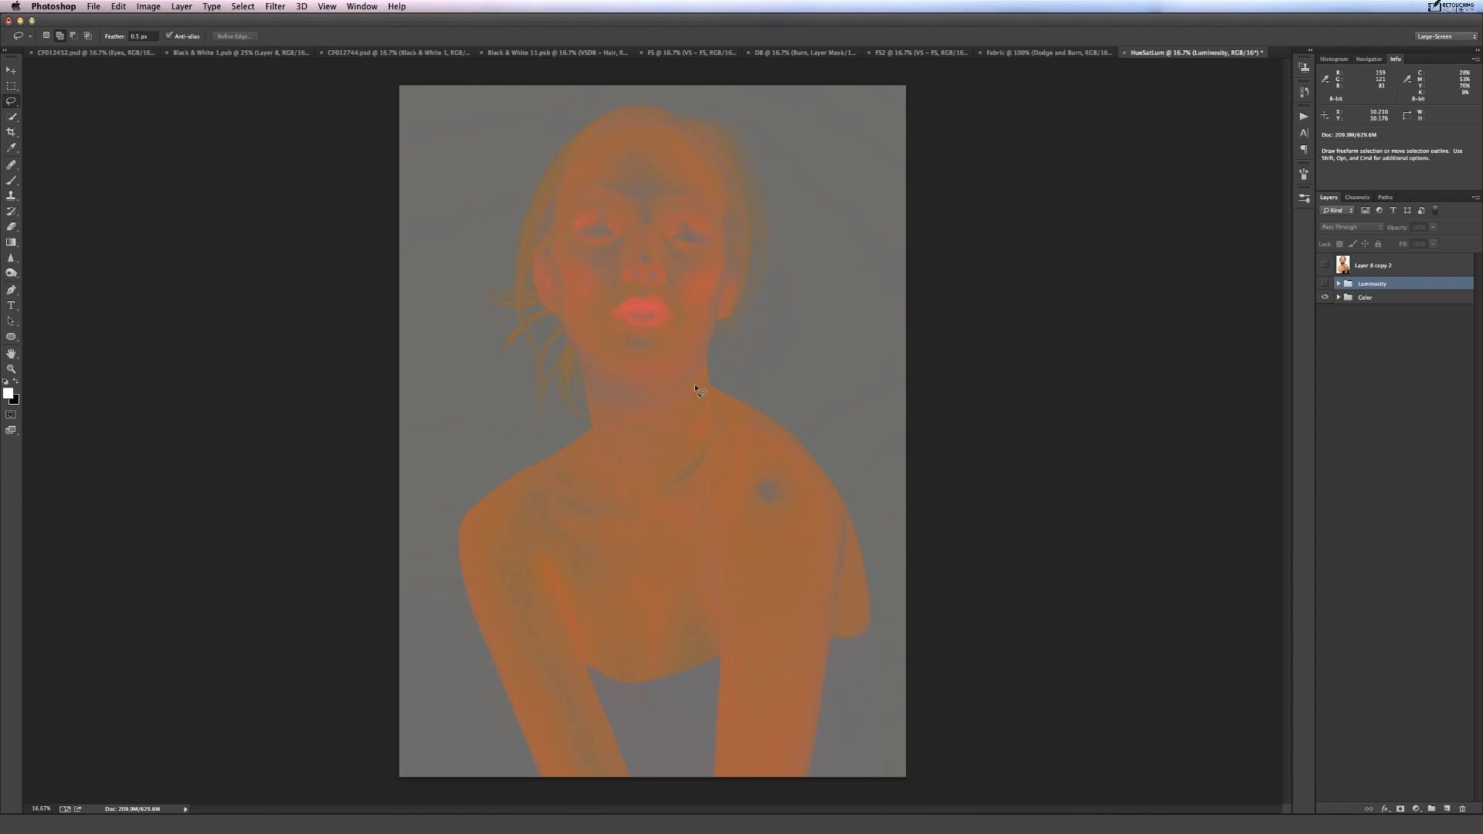
pyautogui.moveTo(771, 498)
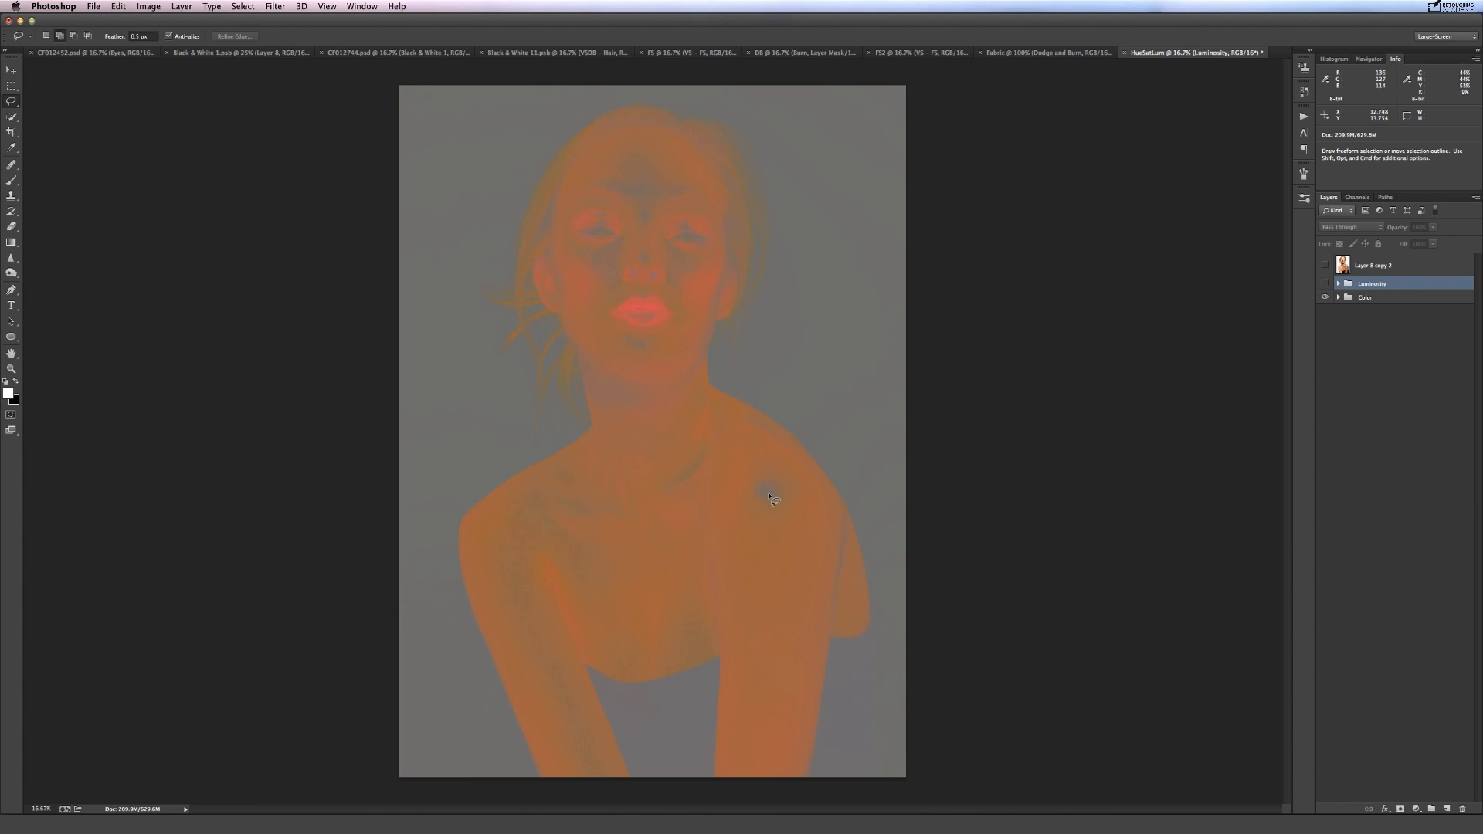
pyautogui.moveTo(633, 393)
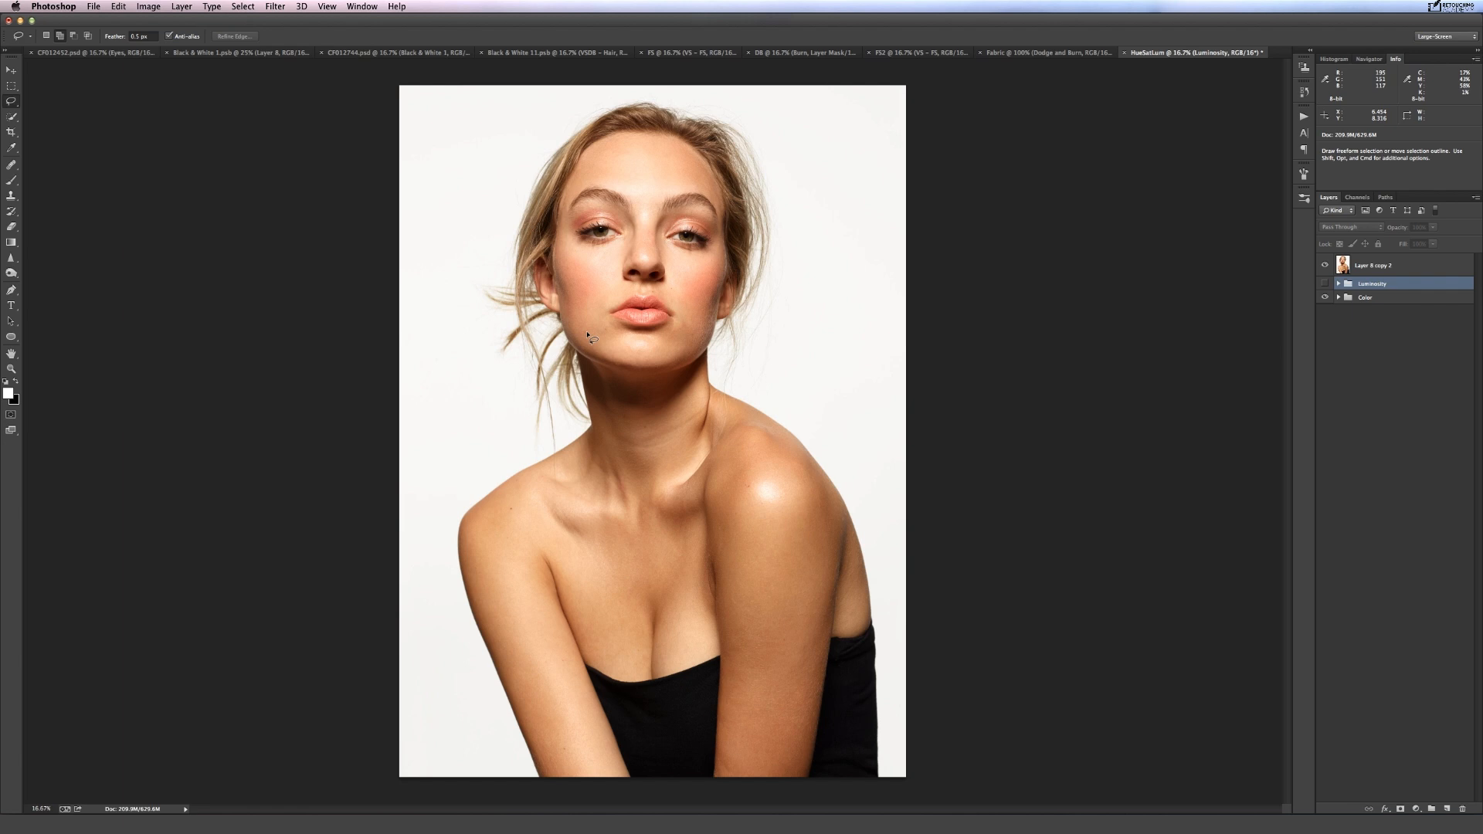
pyautogui.moveTo(745, 513)
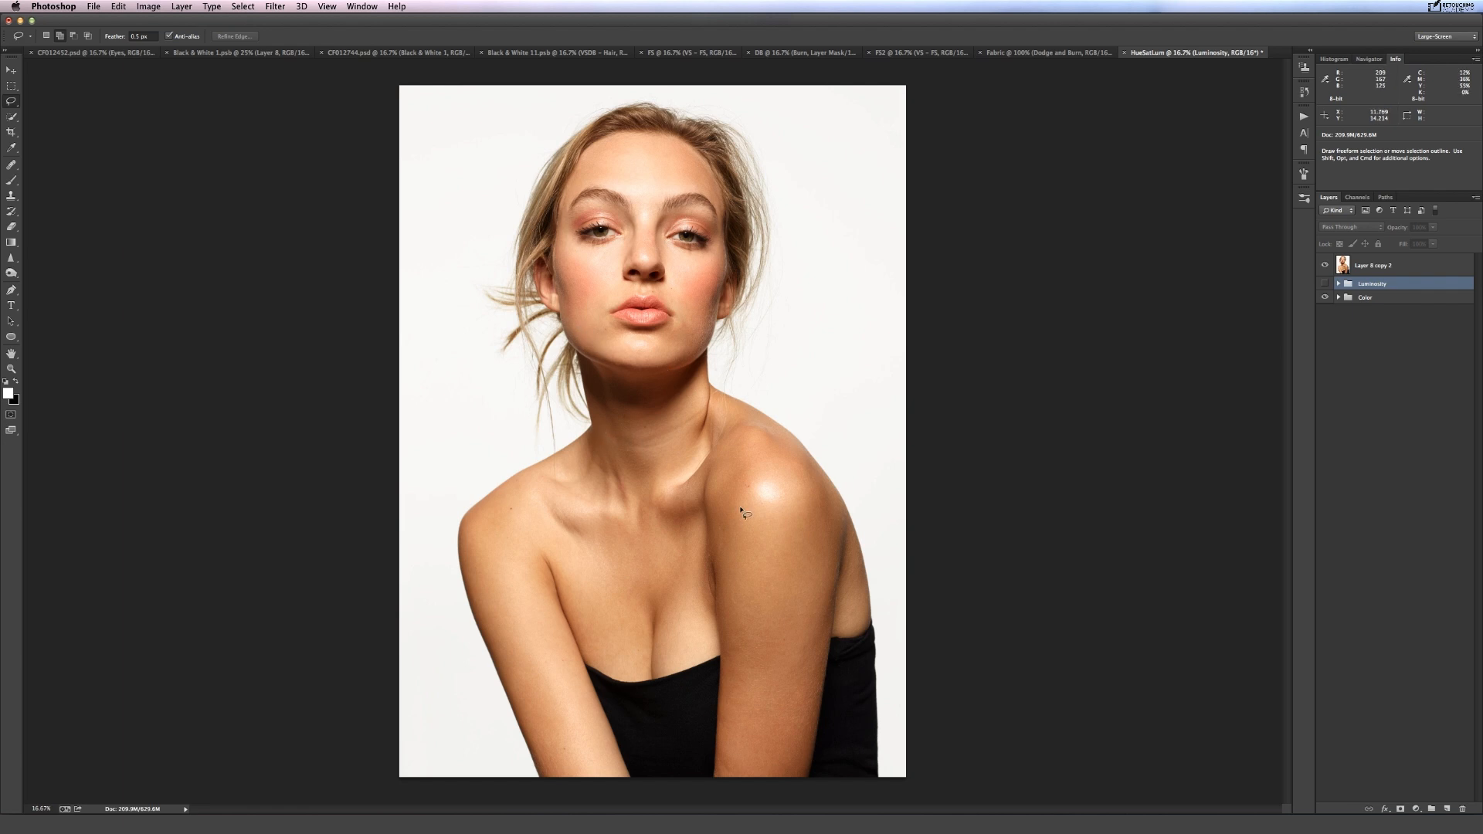
pyautogui.moveTo(623, 585)
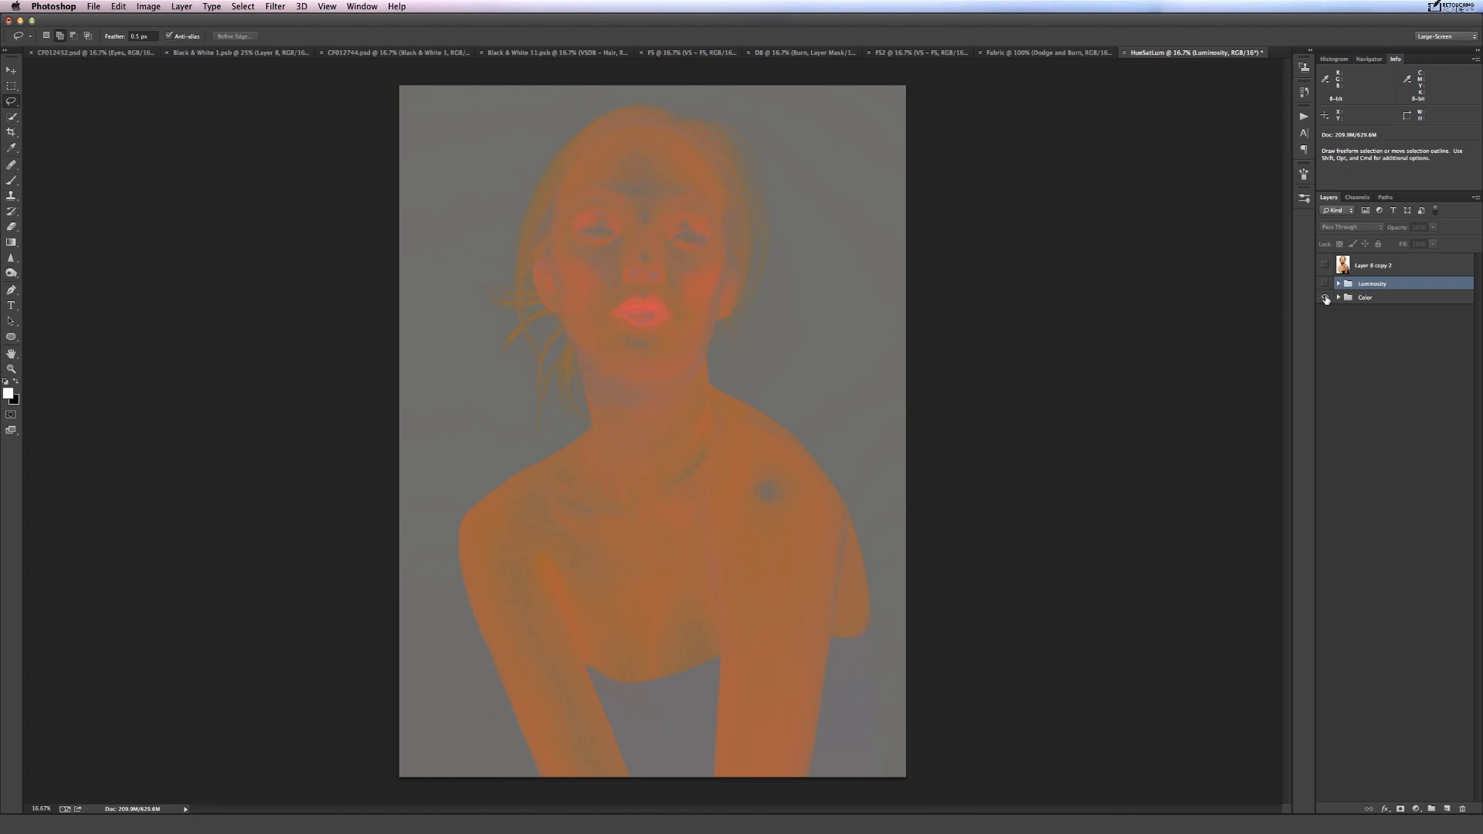
pyautogui.moveTo(1325, 299)
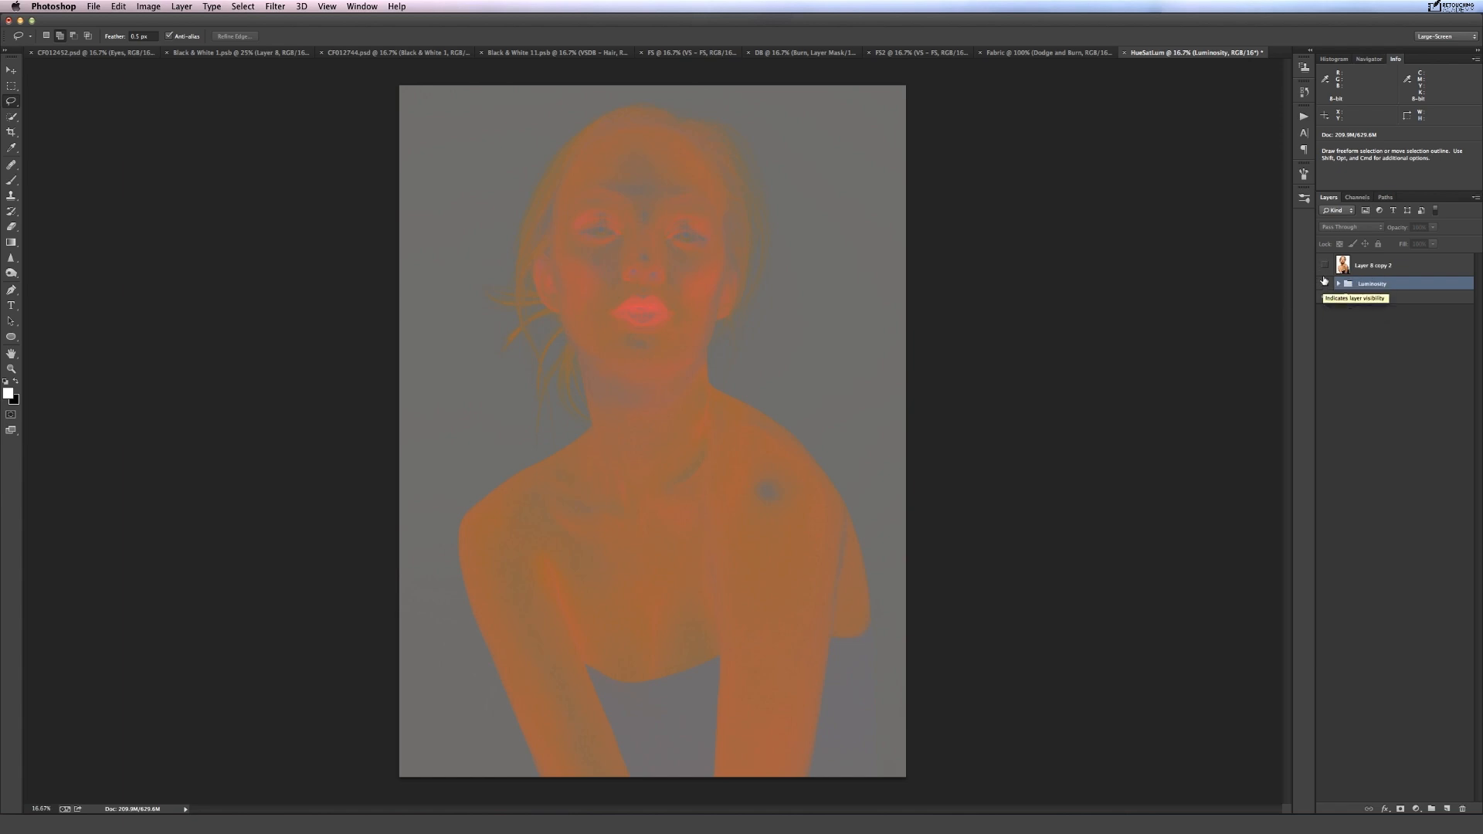
# Hide the Color group for a black-and-white view, expand Luminosity, and select Layer 8 copy.
pyautogui.click(1324, 297)
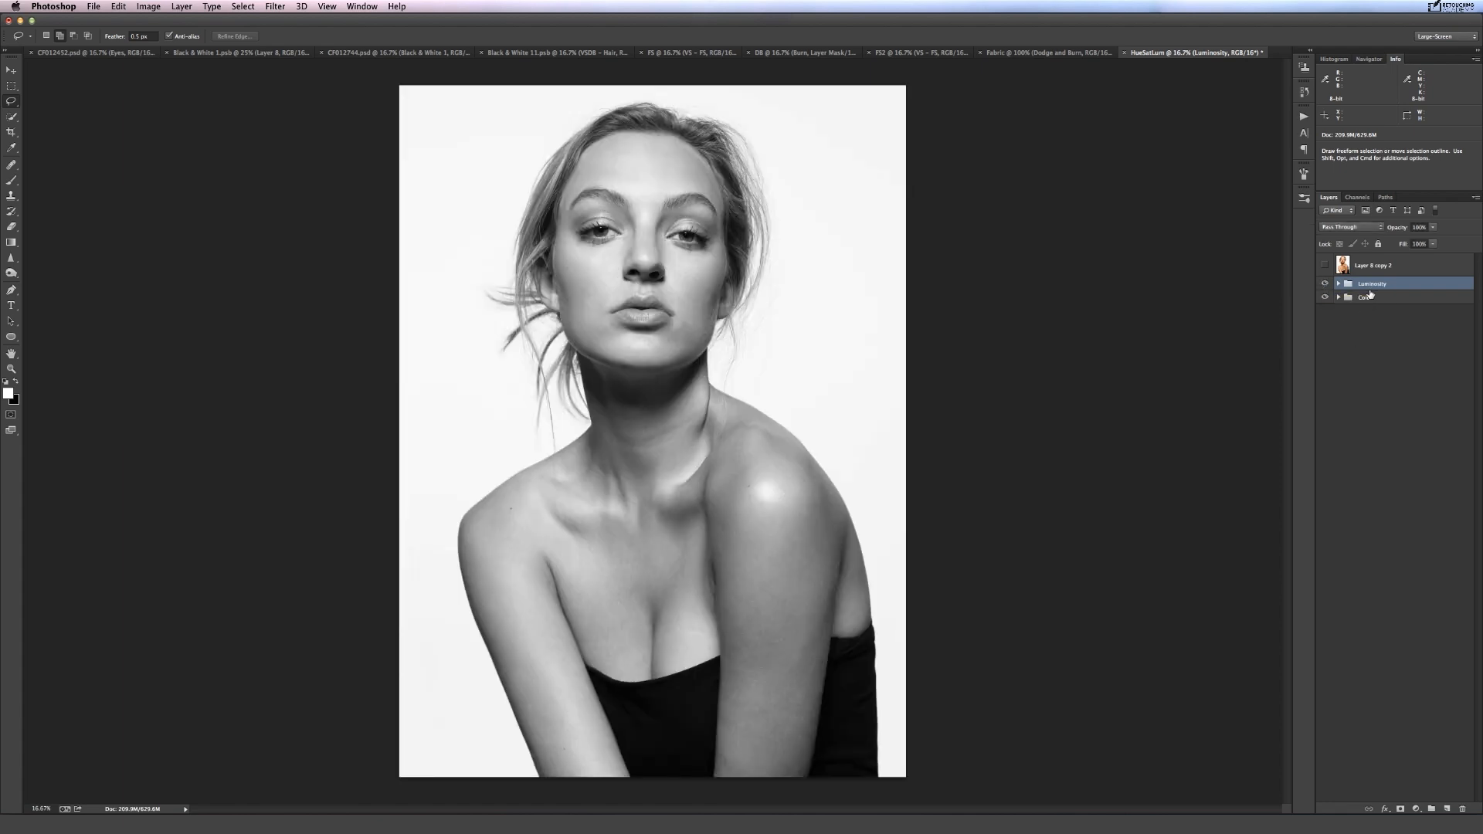
pyautogui.click(1338, 284)
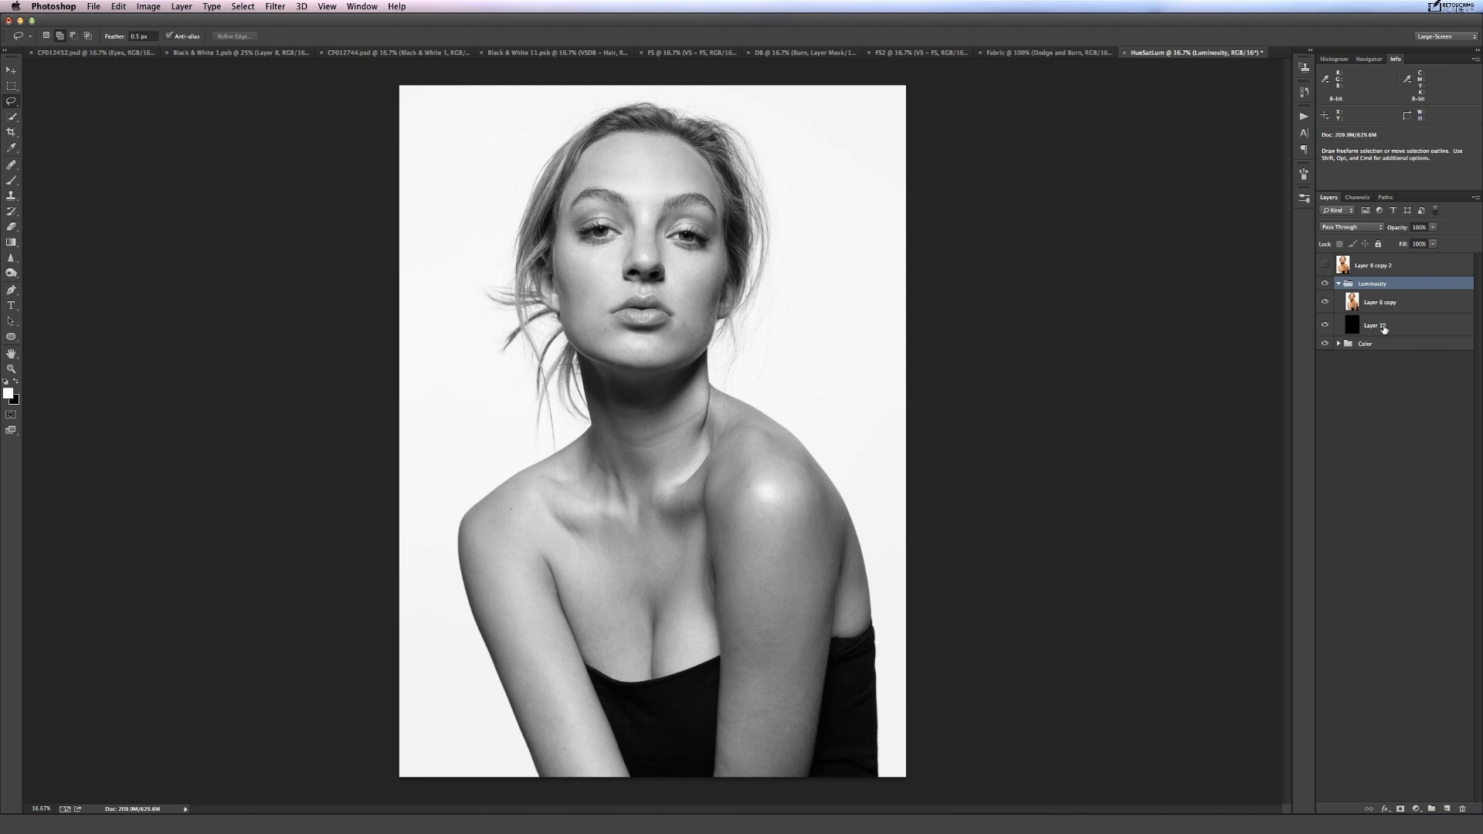
pyautogui.click(1381, 302)
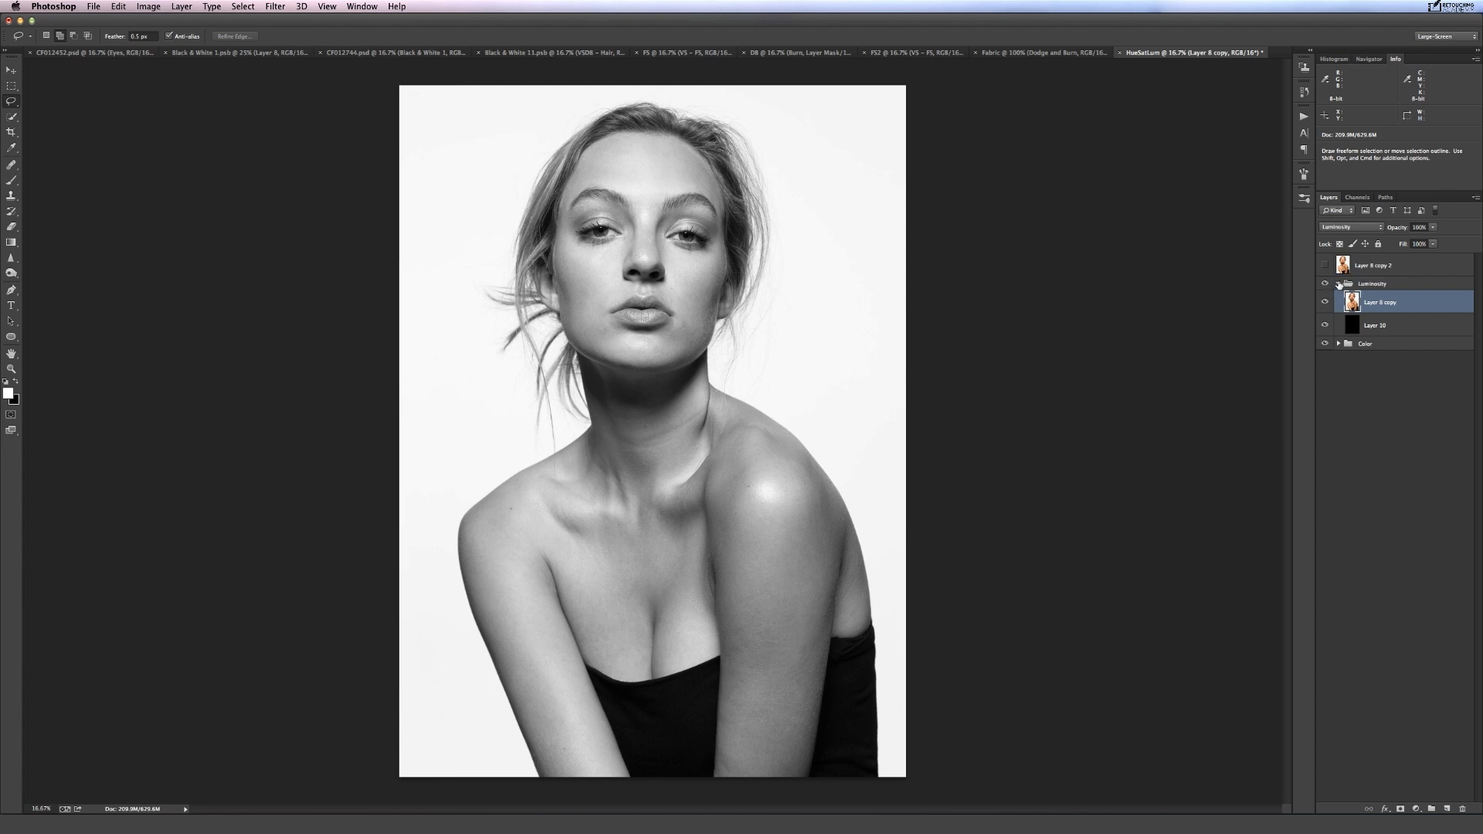
# Collapse the Luminosity group in the Layers panel.
pyautogui.click(1339, 283)
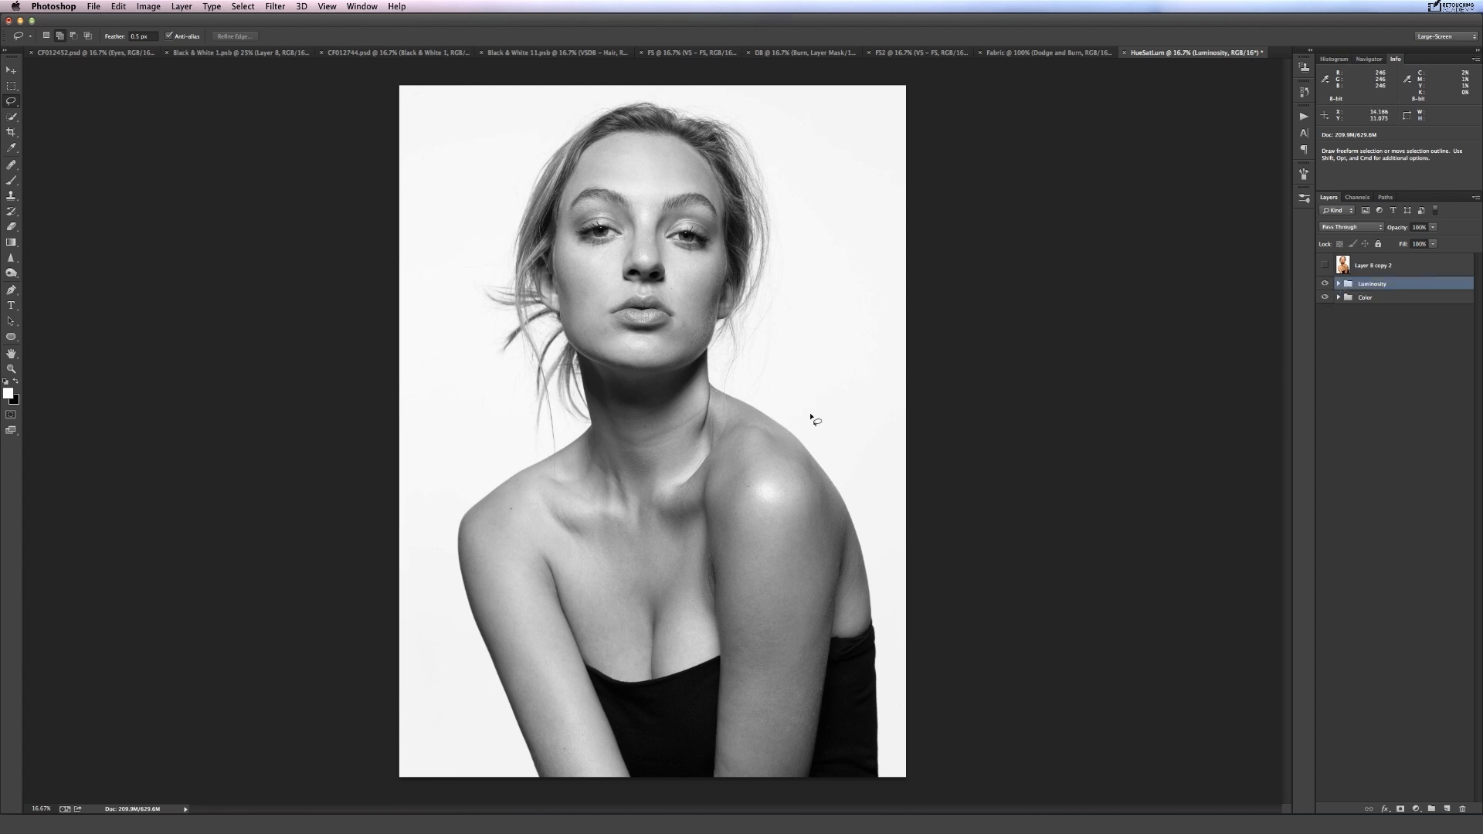
pyautogui.moveTo(699, 353)
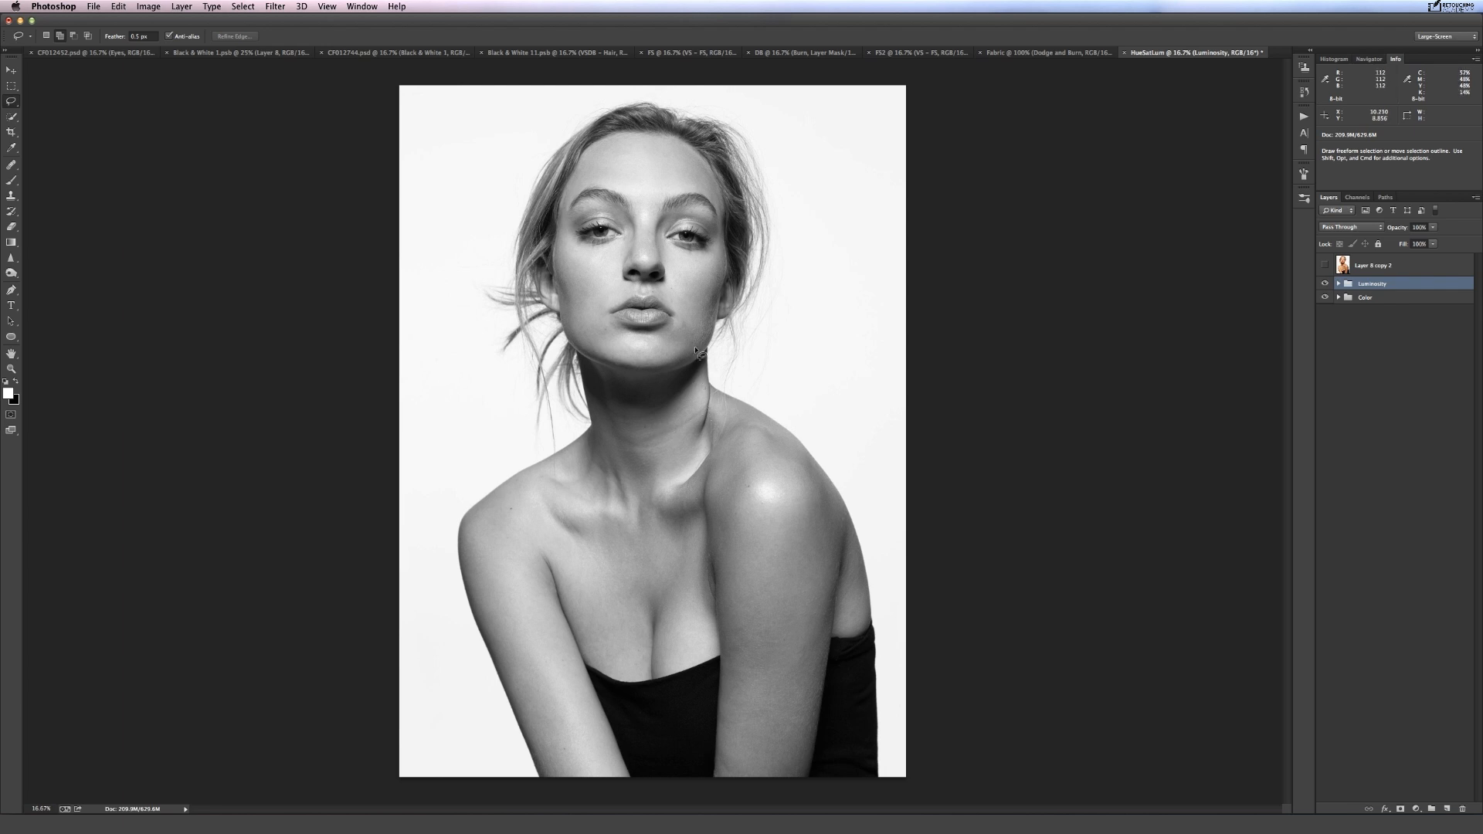
pyautogui.moveTo(584, 298)
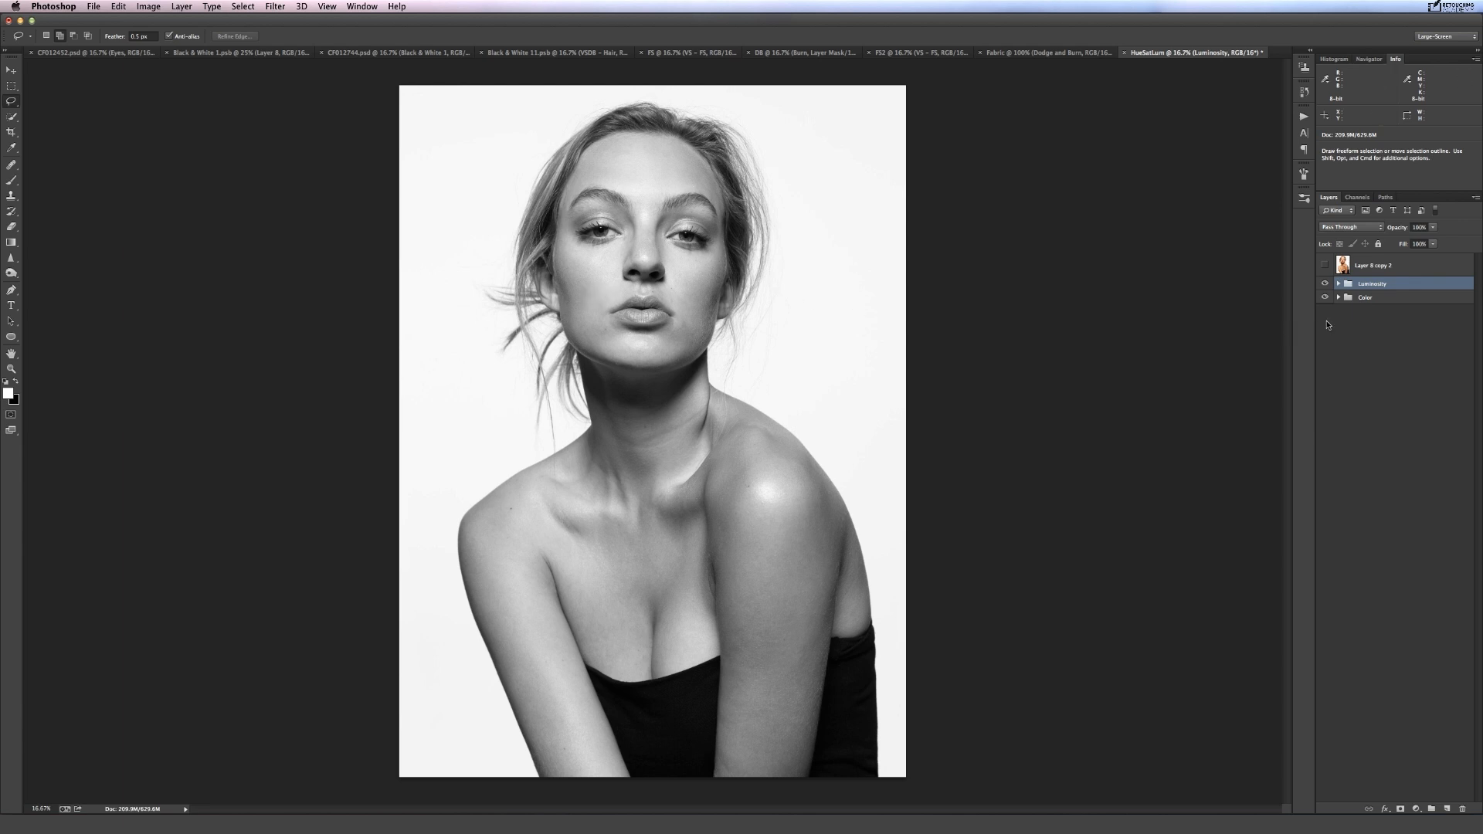
pyautogui.moveTo(1326, 316)
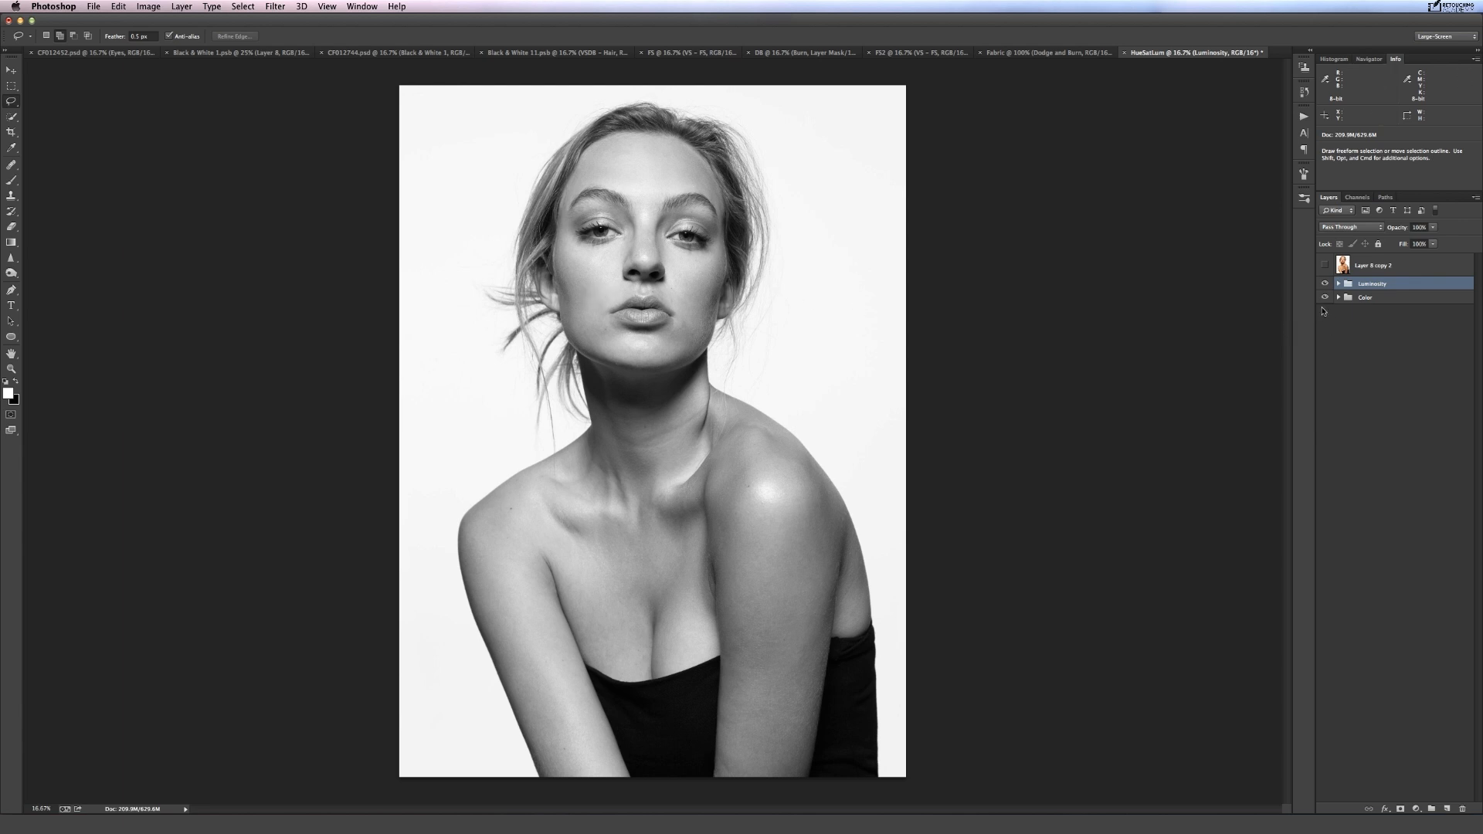